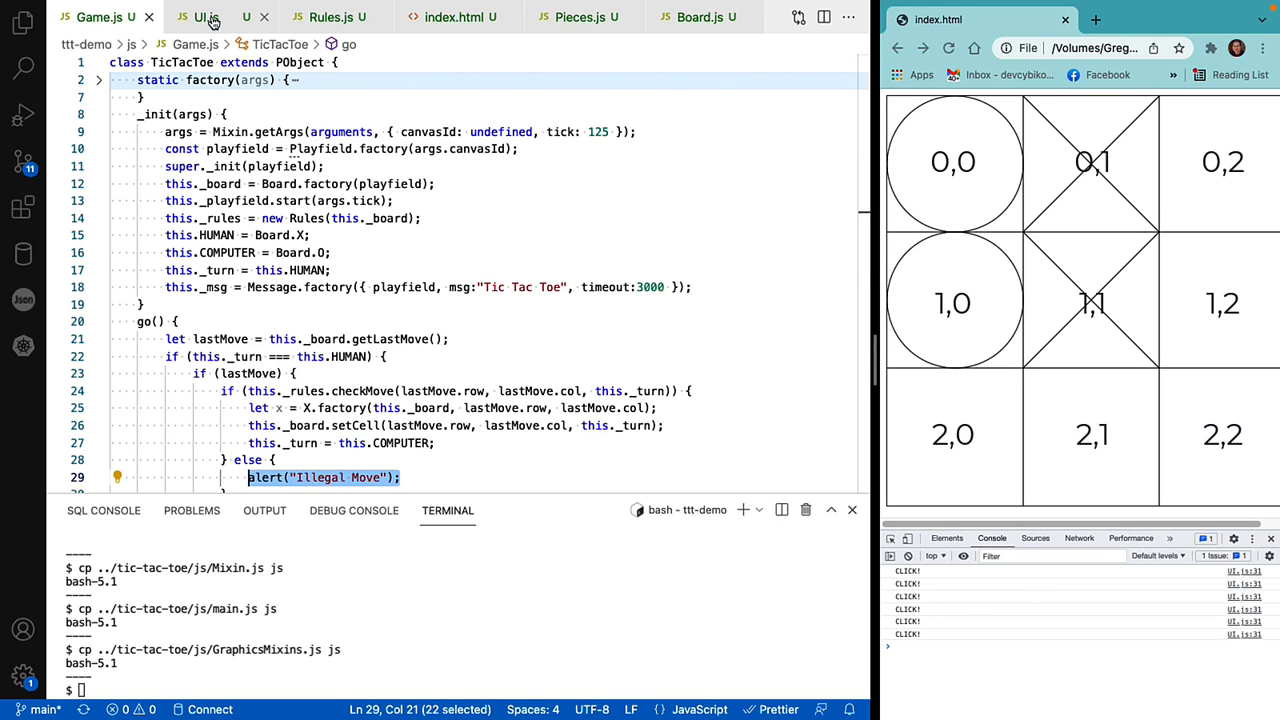
Switch to the UI.js tab to view the Message class.
click(200, 17)
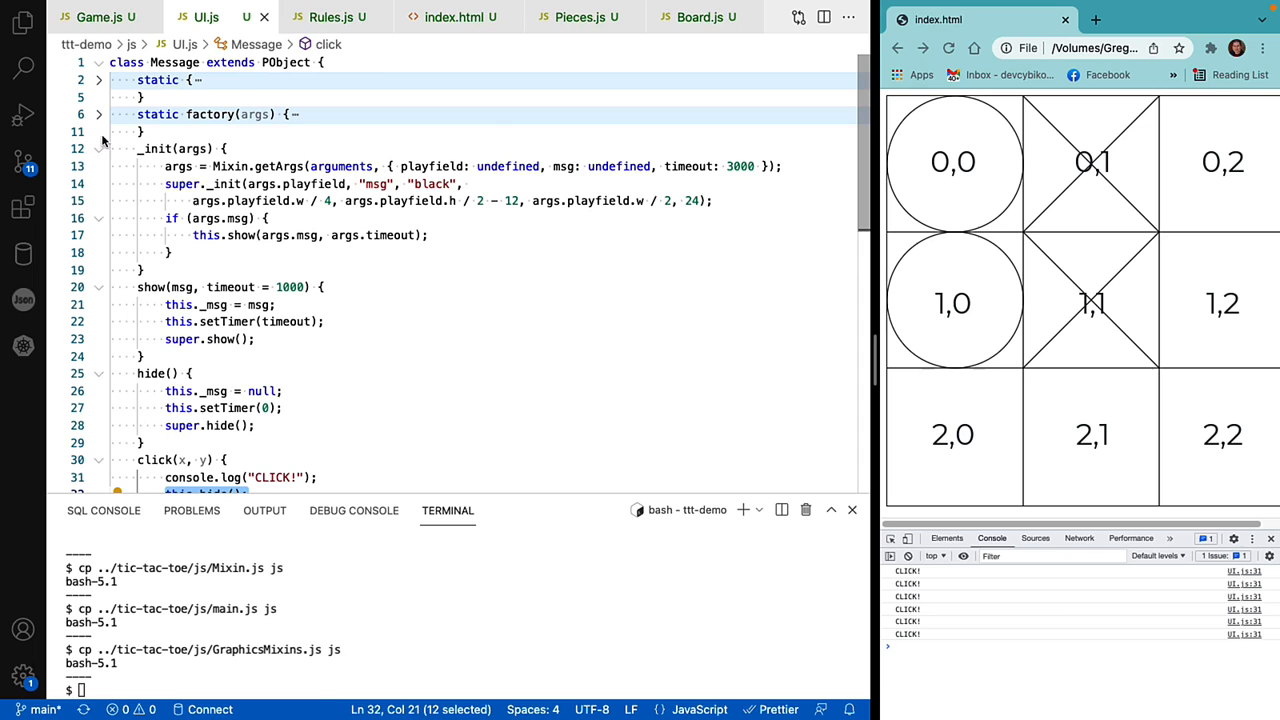
click(22, 22)
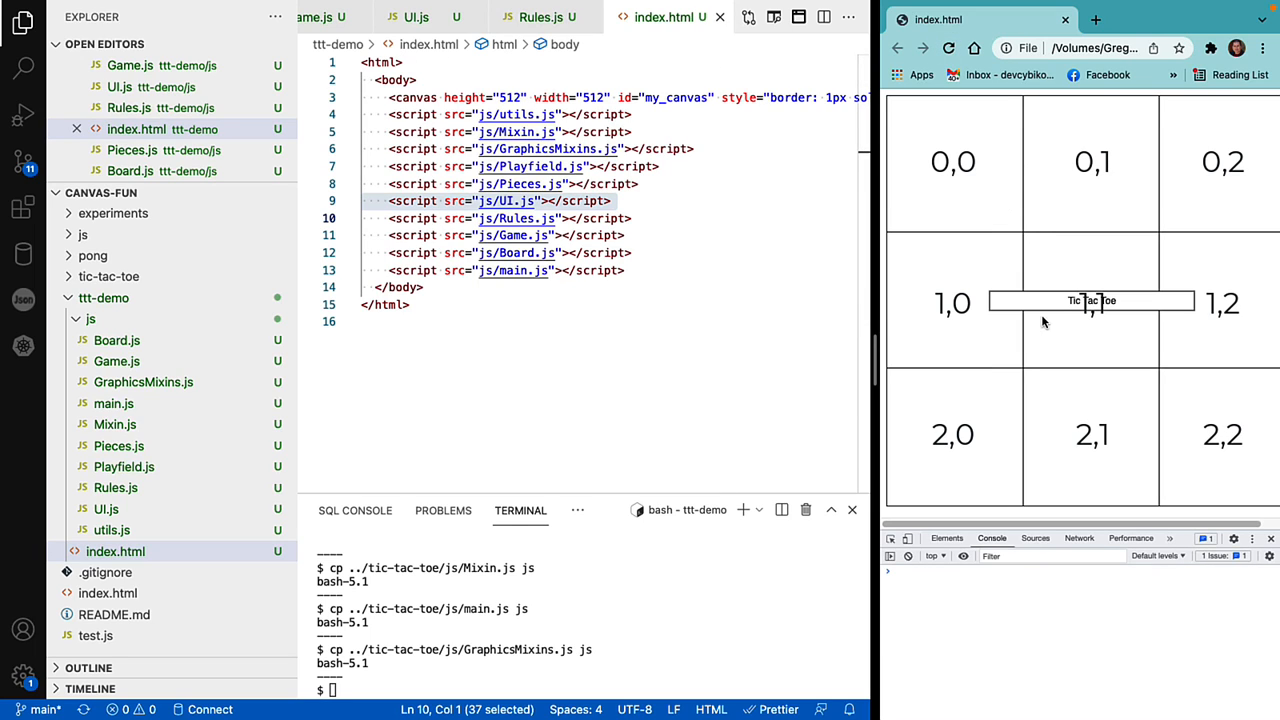
mouse_move(1143, 308)
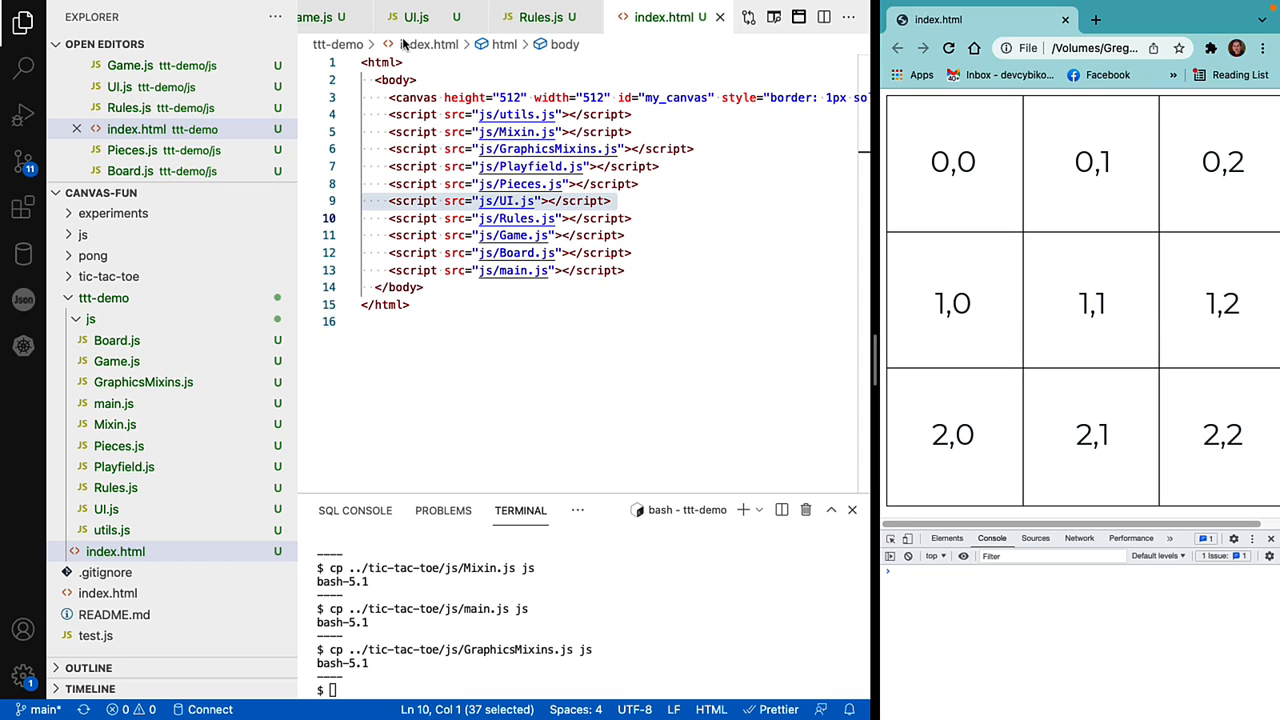
Bring up the Game.js tab showing the TicTacToe class.
click(345, 17)
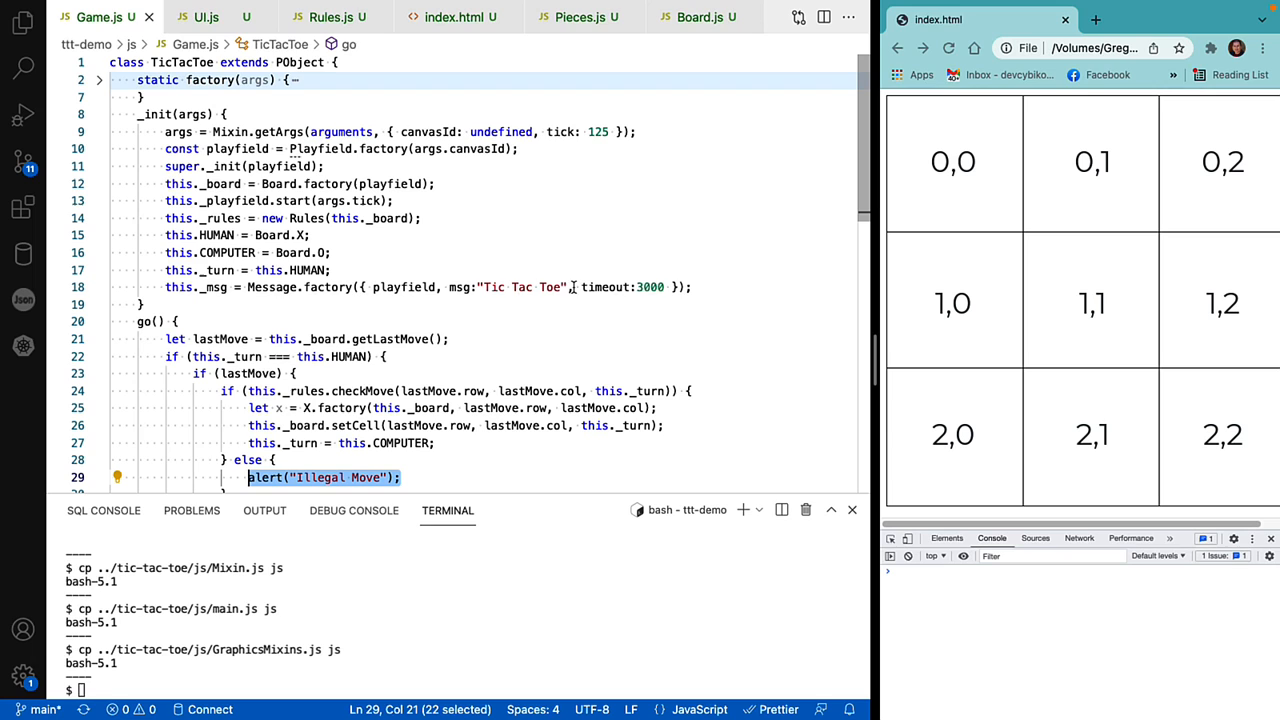
Select the 3000 timeout in Game.js, then return to UI.js's Message class.
double_click(649, 287)
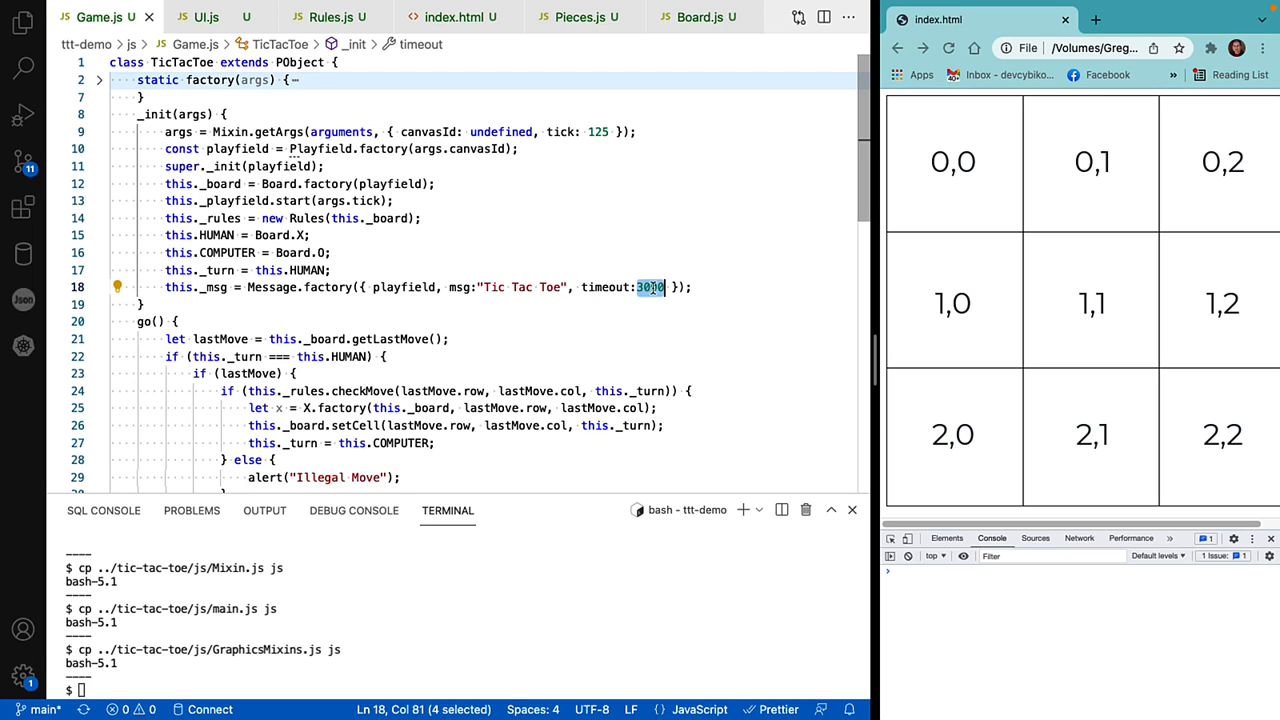
click(205, 17)
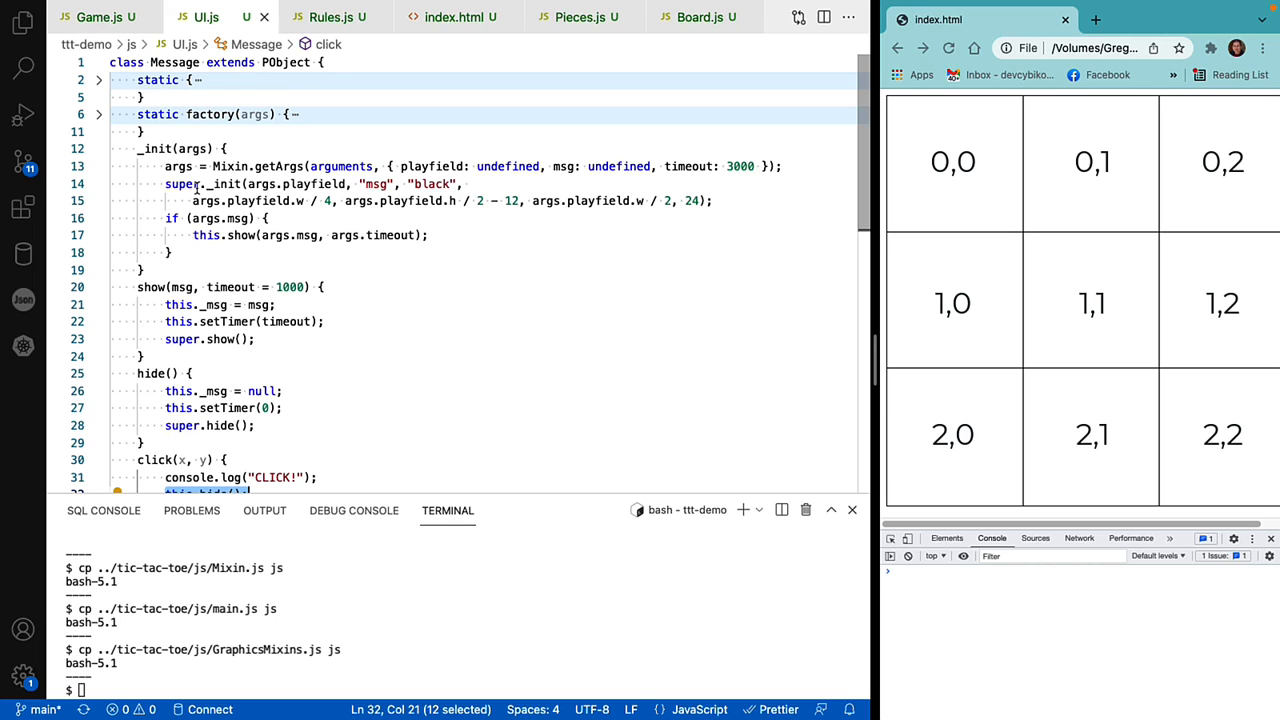
double_click(225, 184)
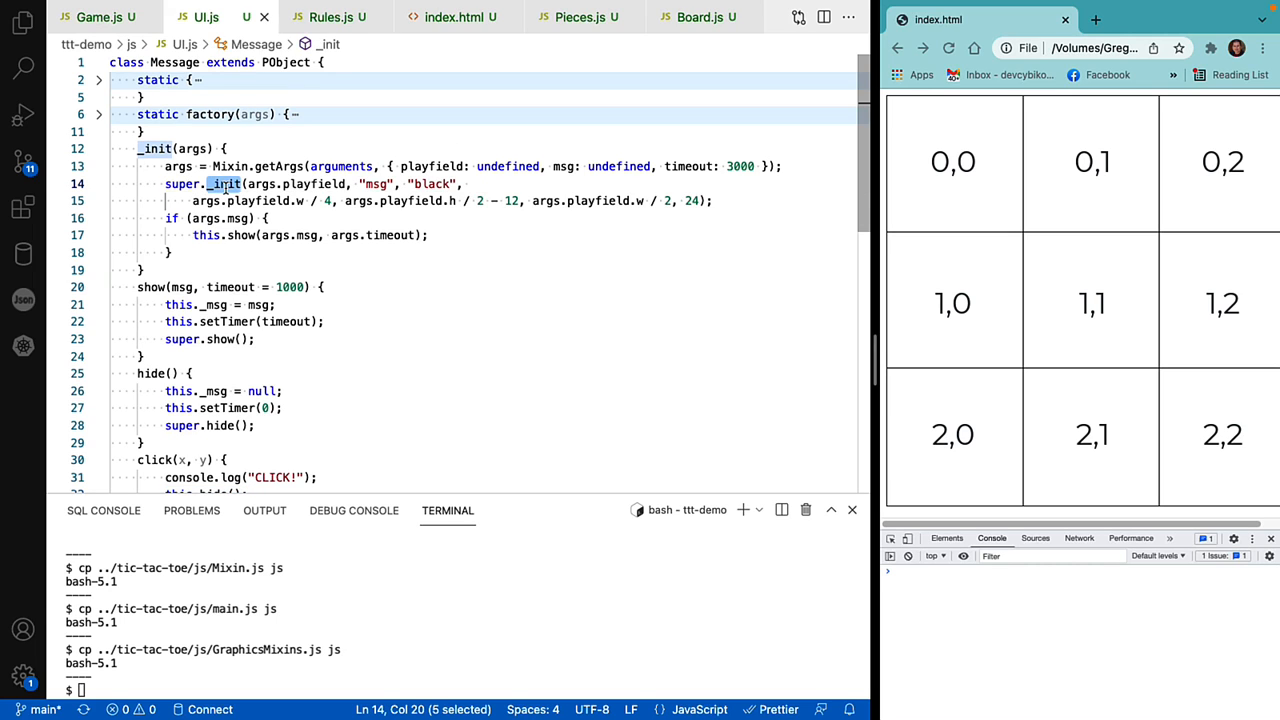
mouse_move(258, 200)
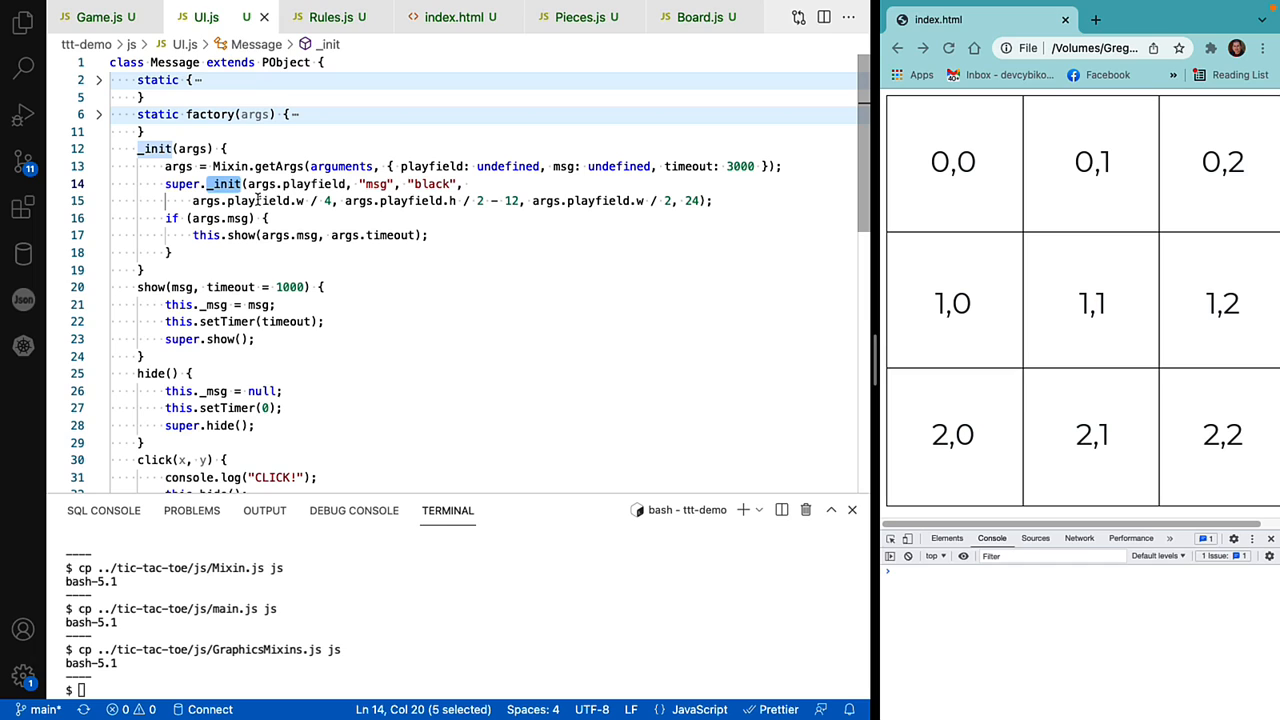
double_click(290, 184)
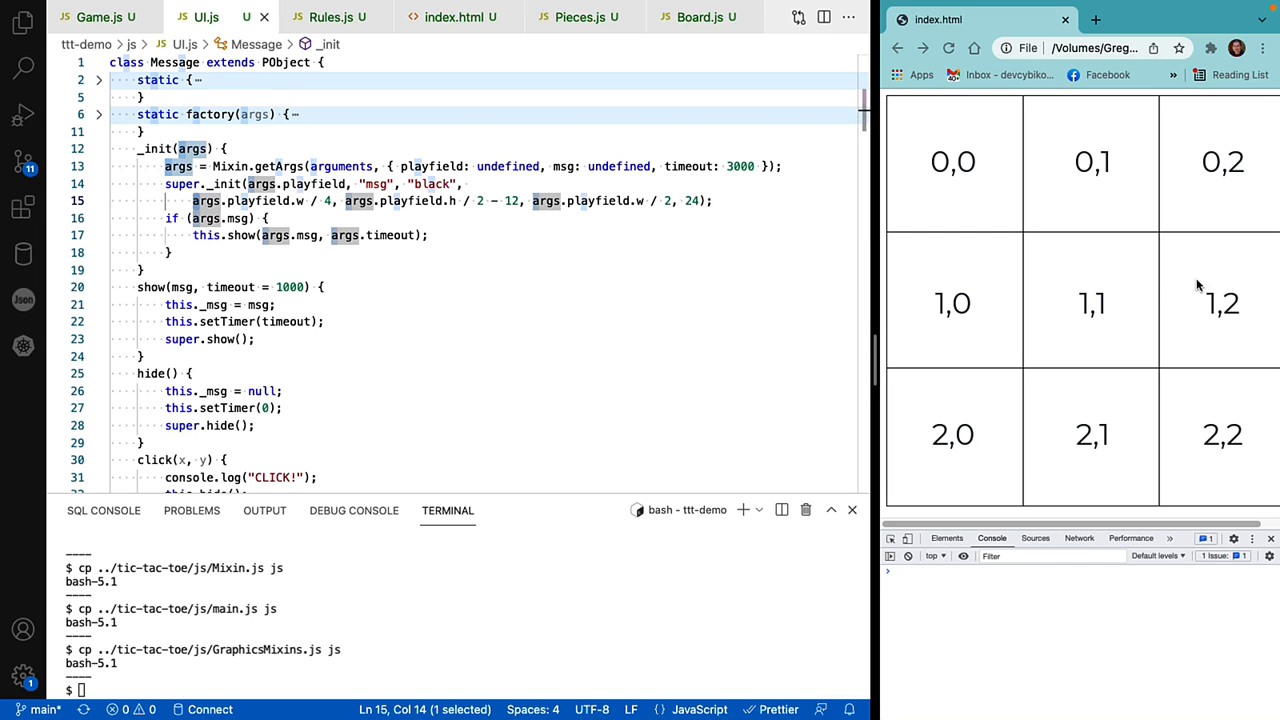
mouse_move(991, 298)
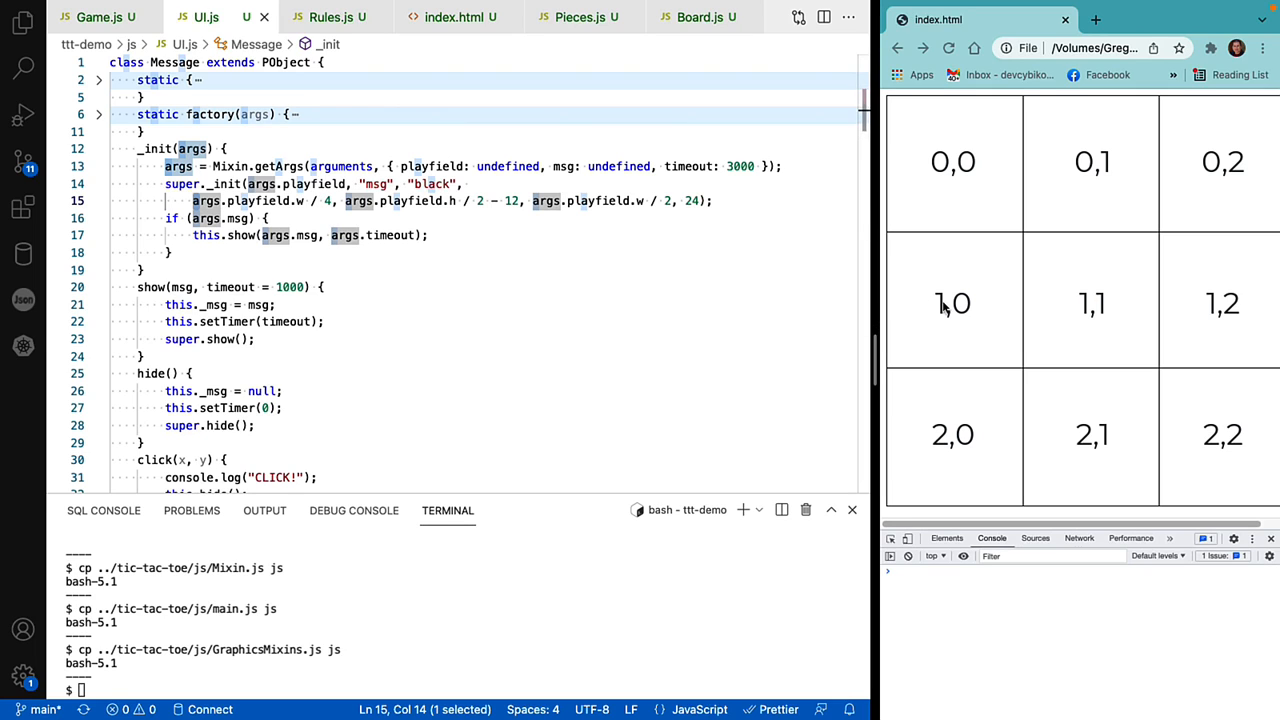
mouse_move(901, 185)
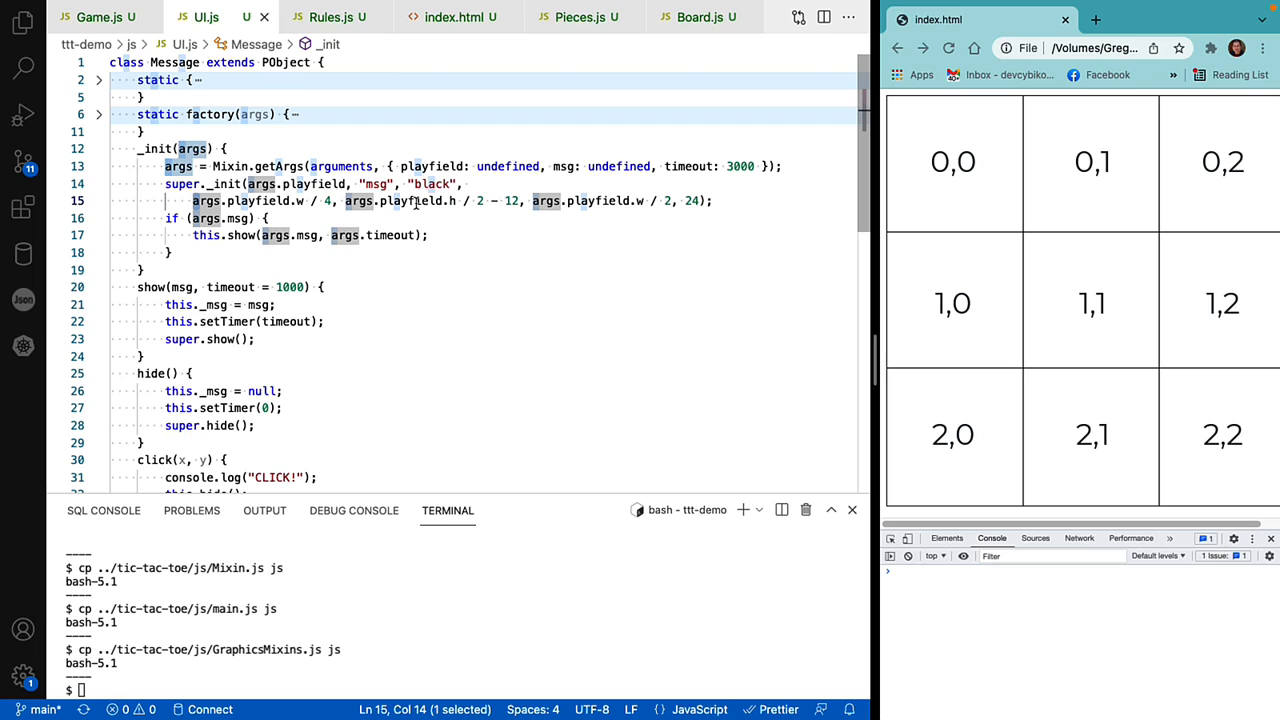
mouse_move(470, 201)
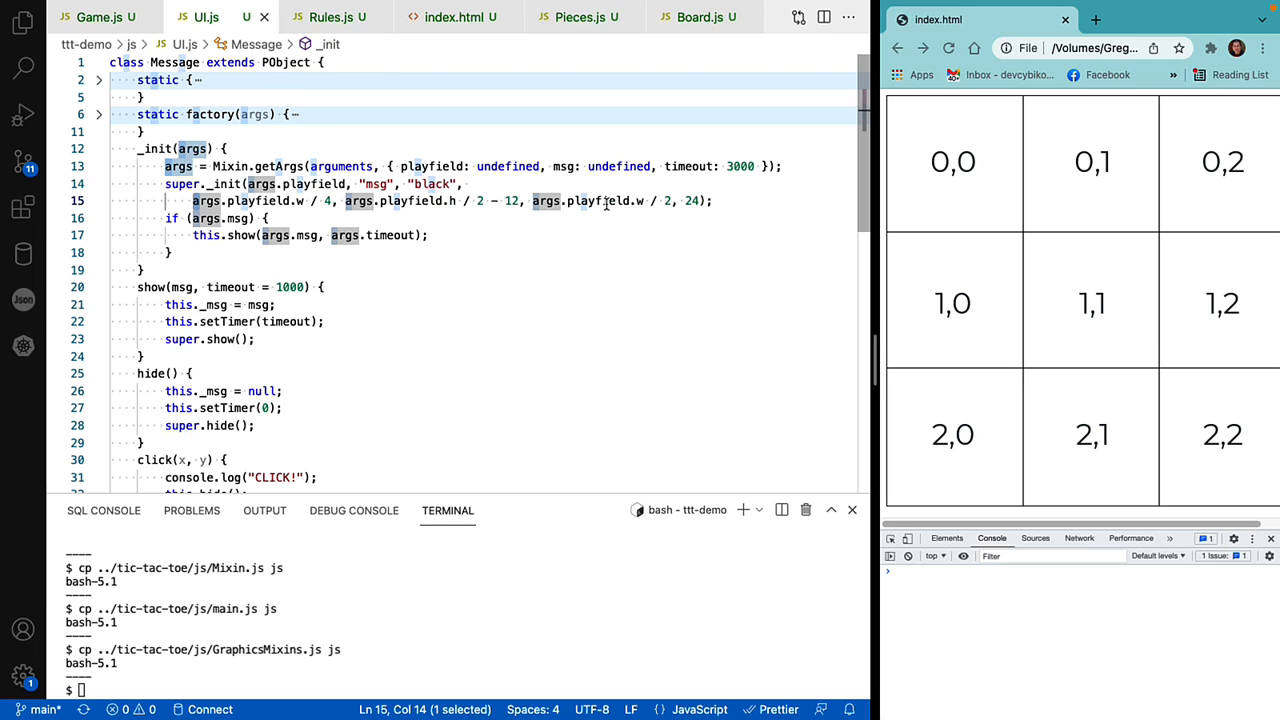
mouse_move(605, 204)
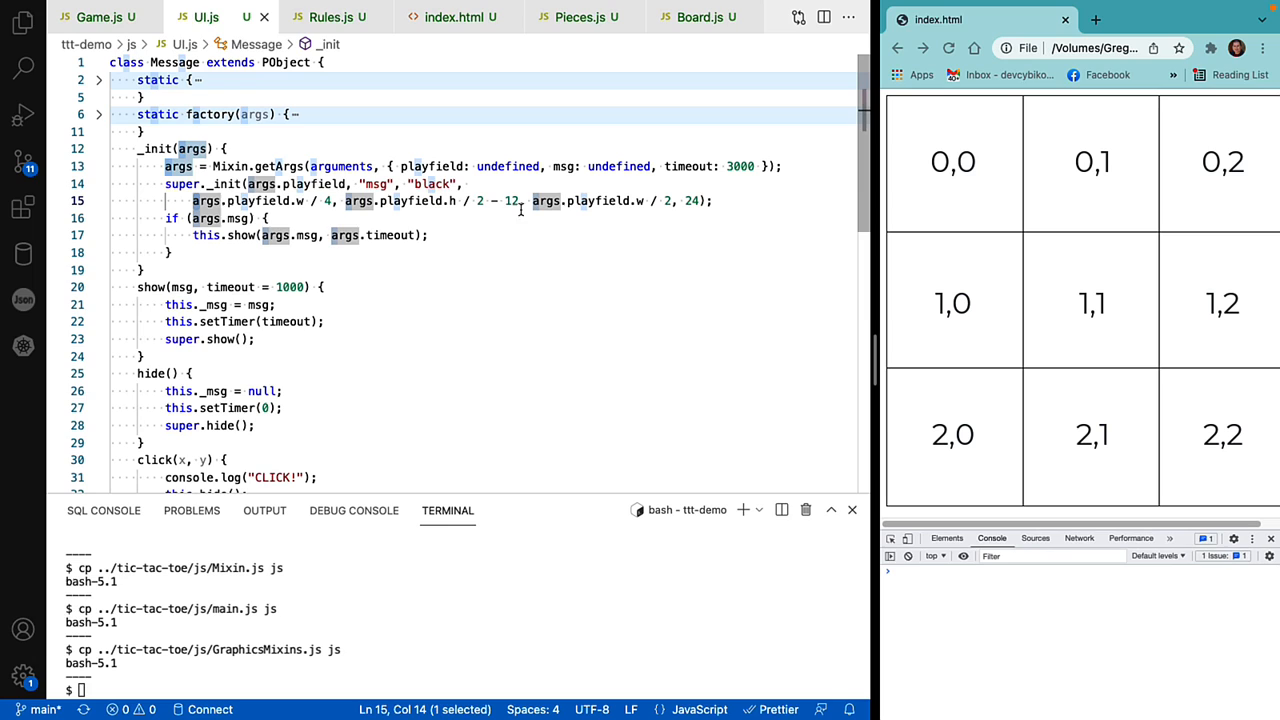
double_click(512, 201)
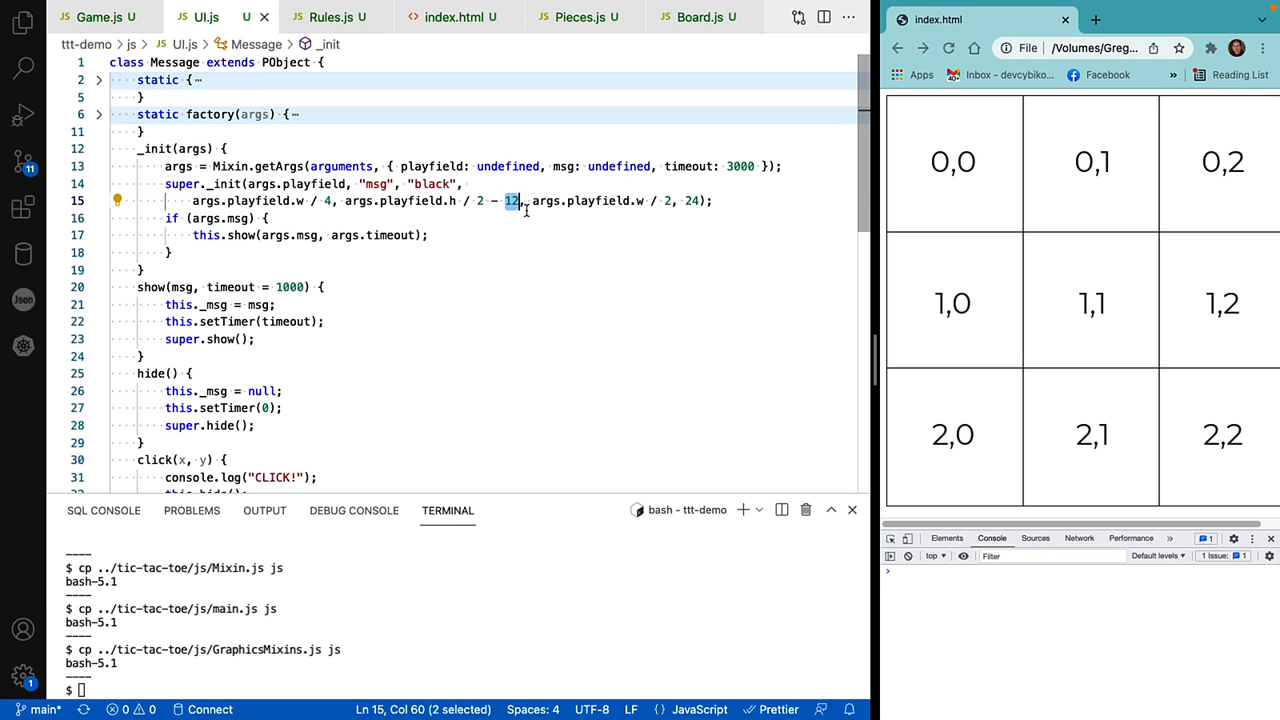
drag(531, 201, 617, 201)
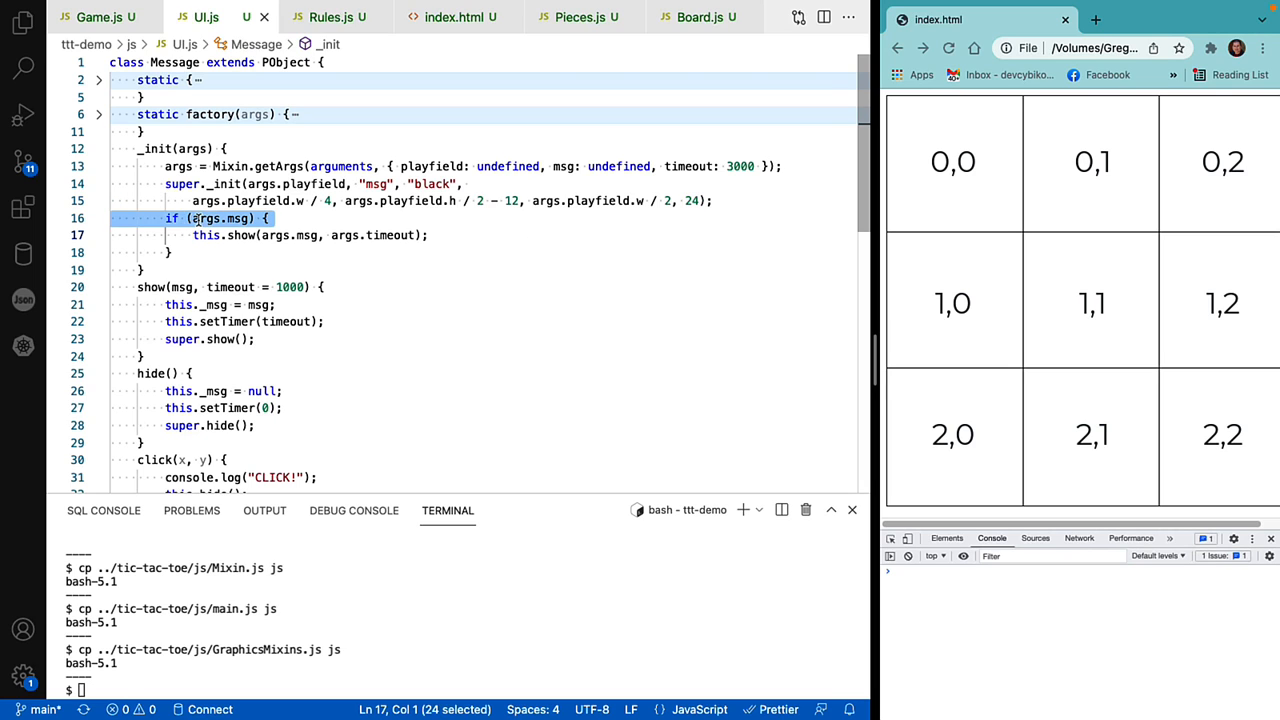
double_click(213, 218)
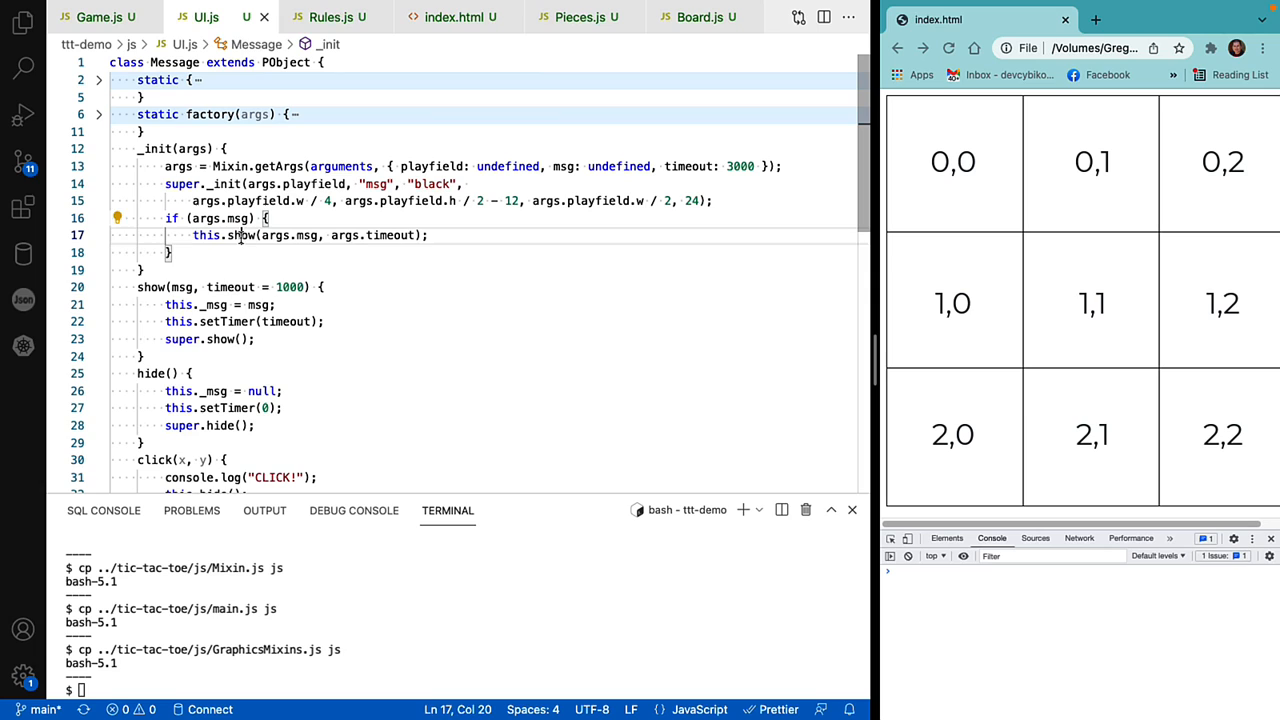
double_click(242, 235)
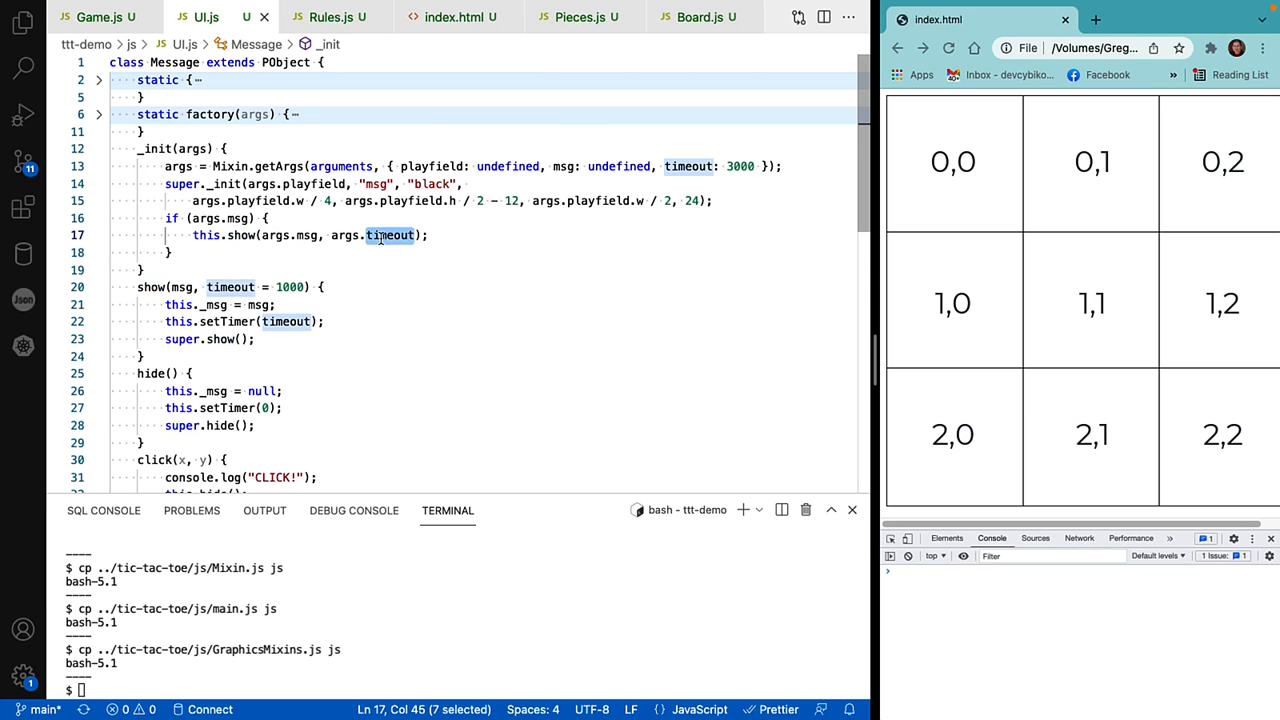
scroll(down, 3)
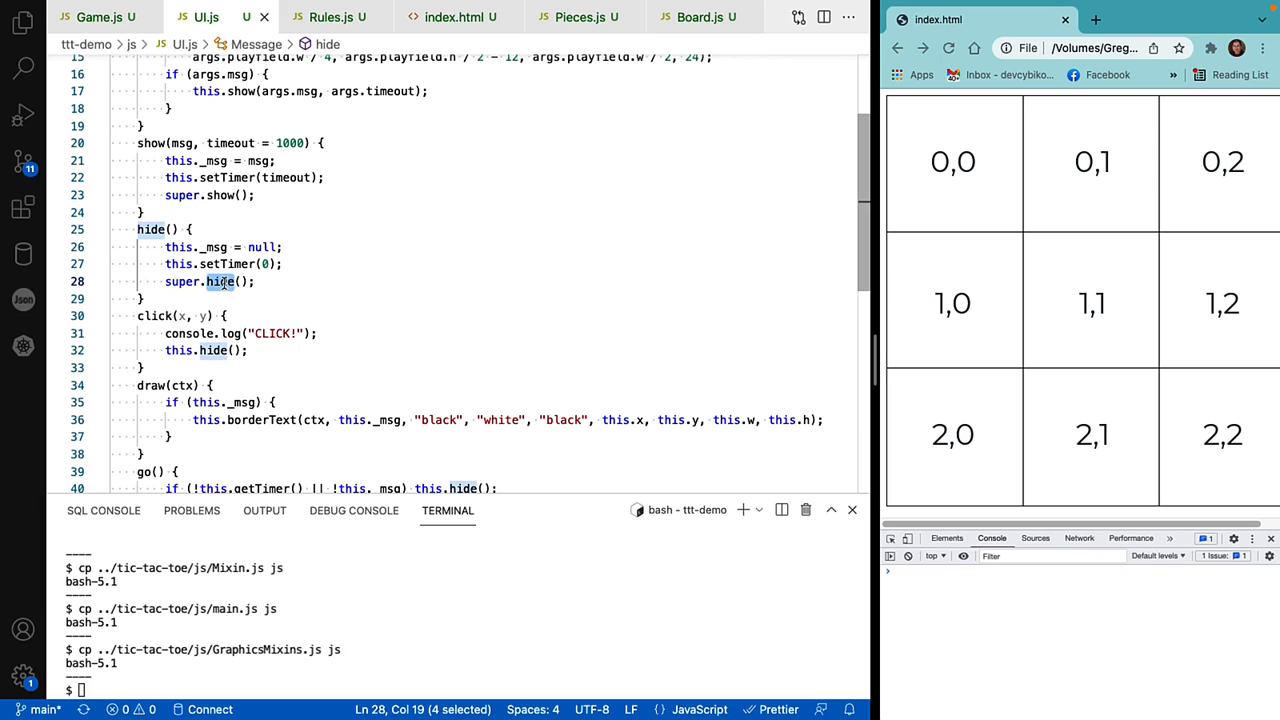
scroll(down, 3)
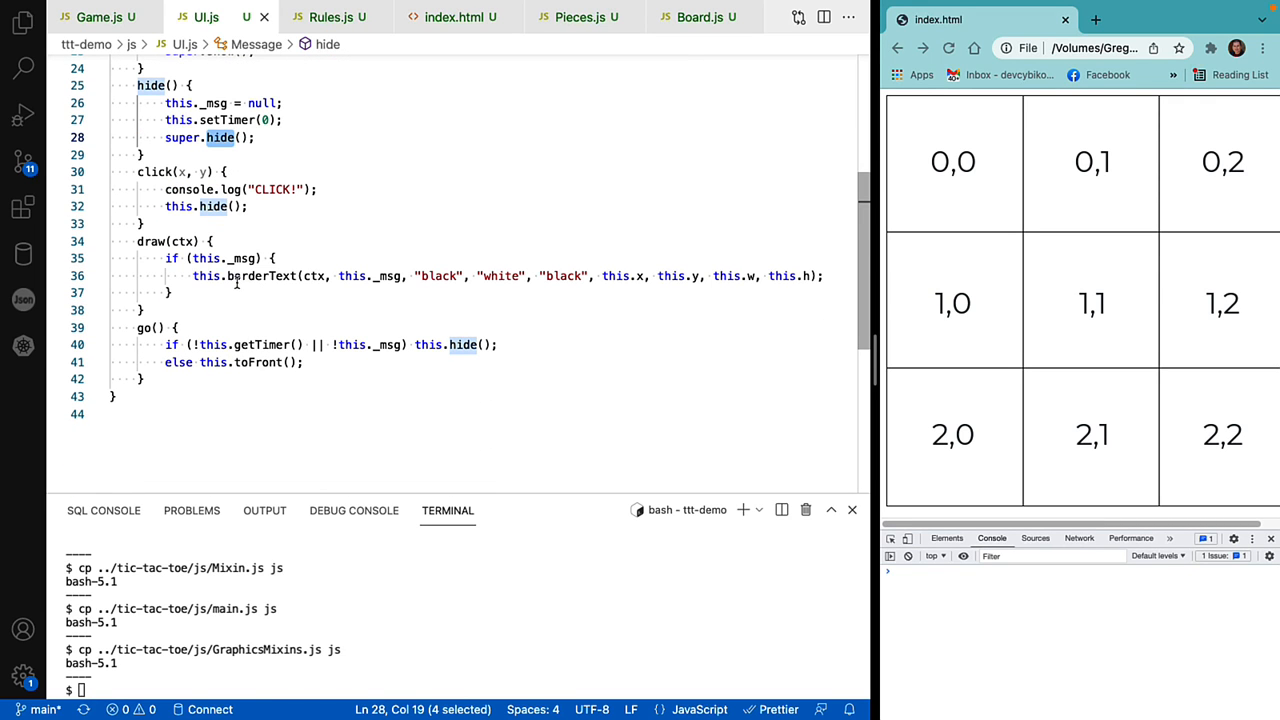
mouse_move(237, 277)
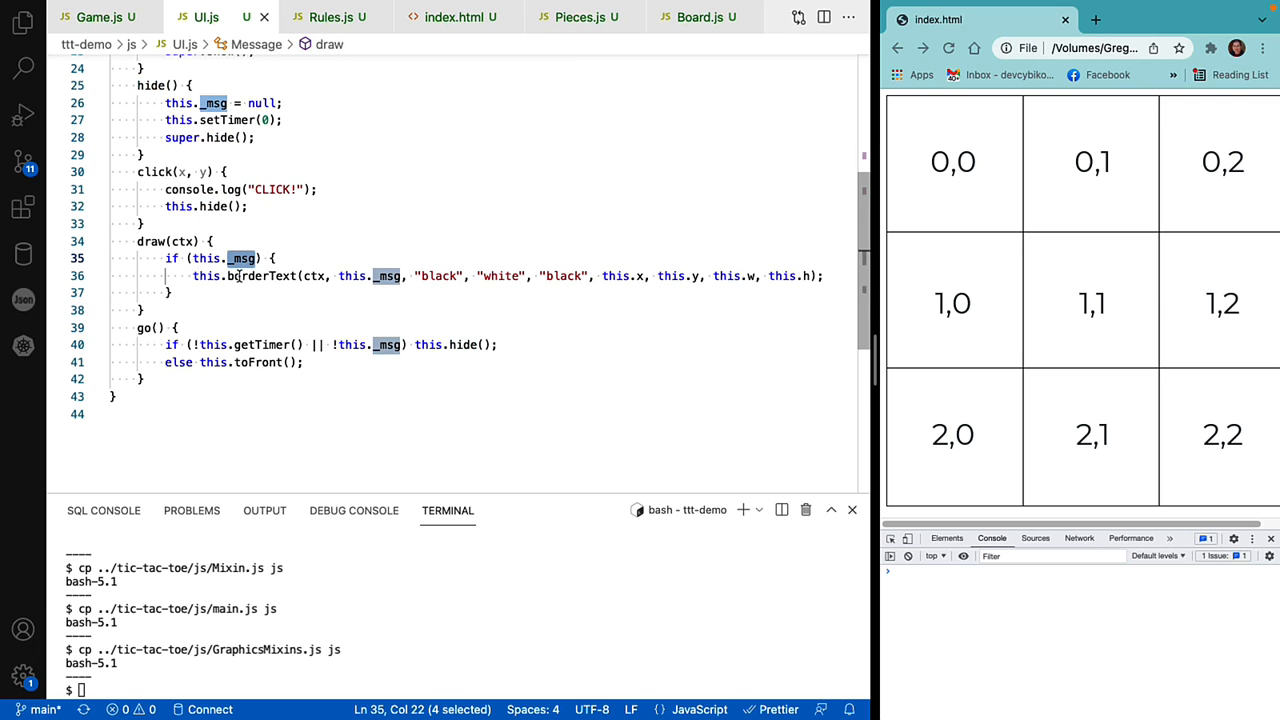
double_click(261, 275)
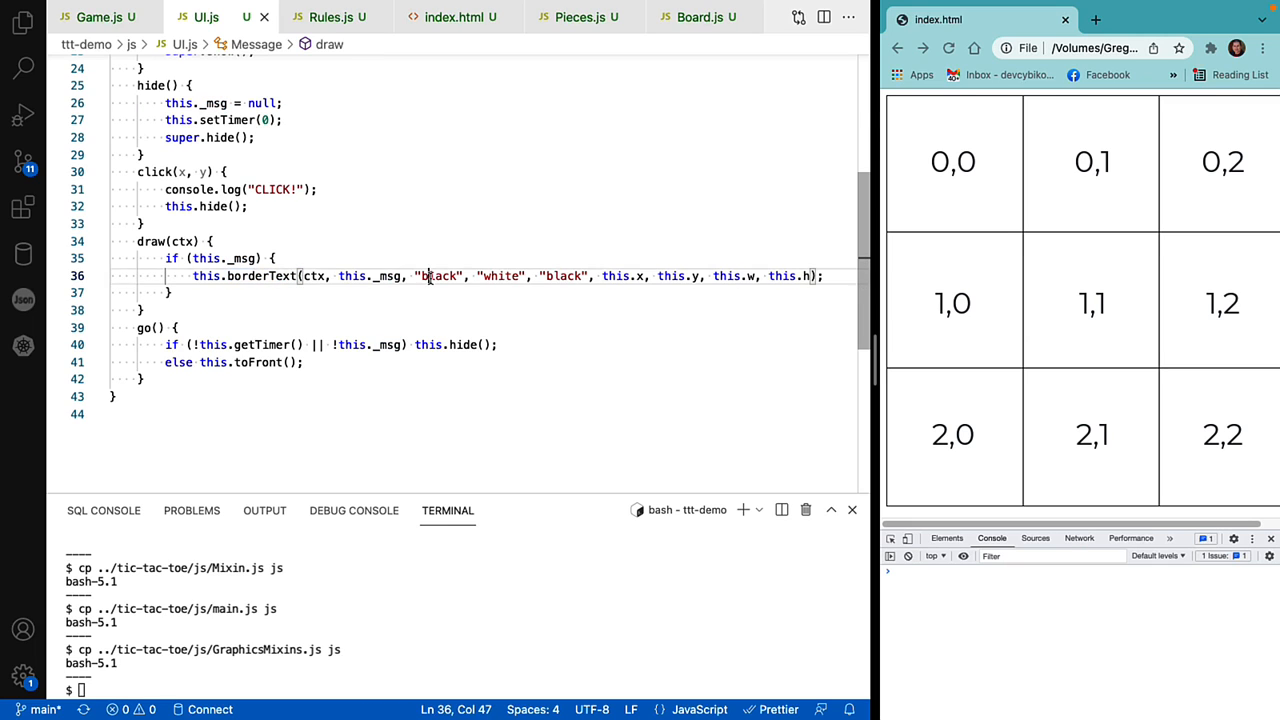
double_click(500, 276)
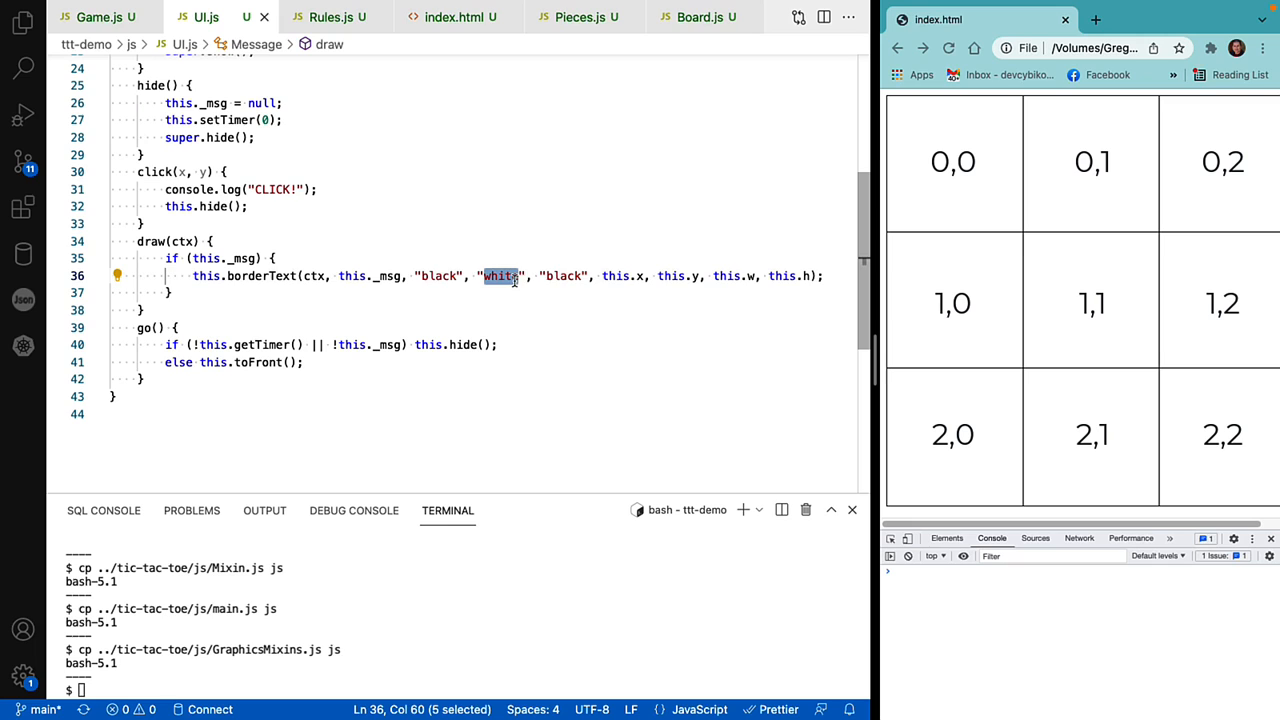
double_click(563, 276)
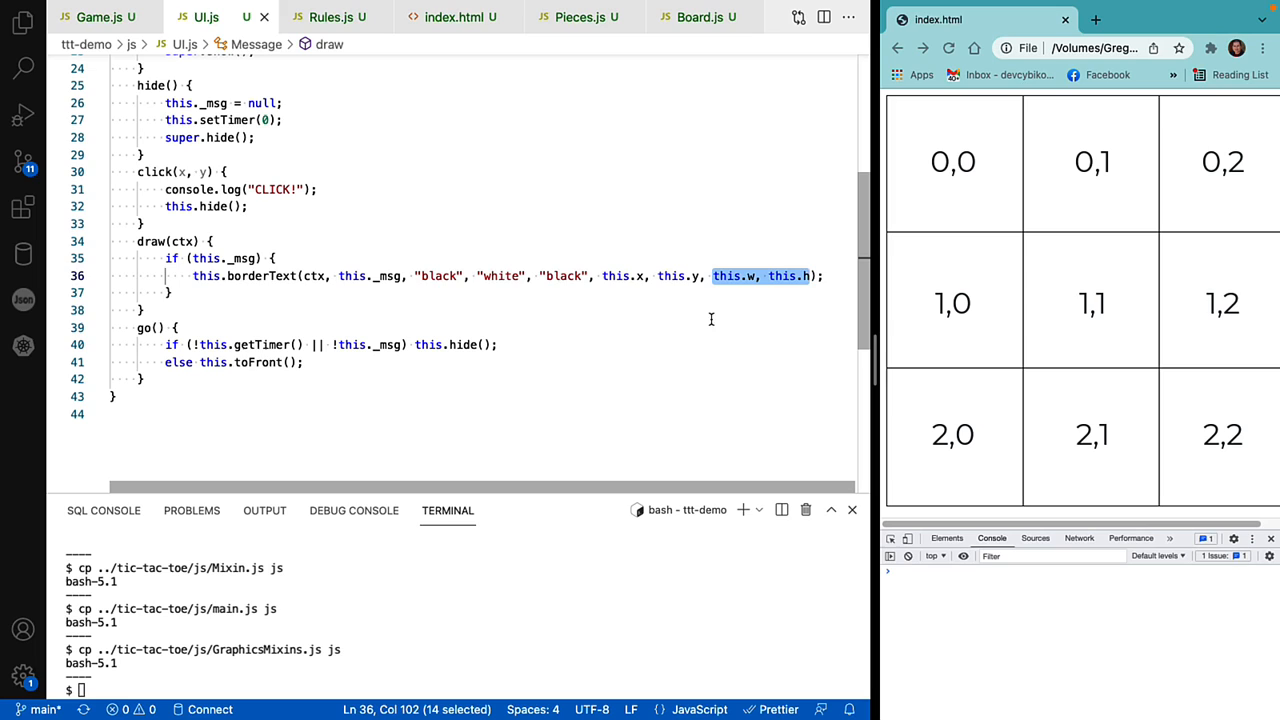
double_click(145, 327)
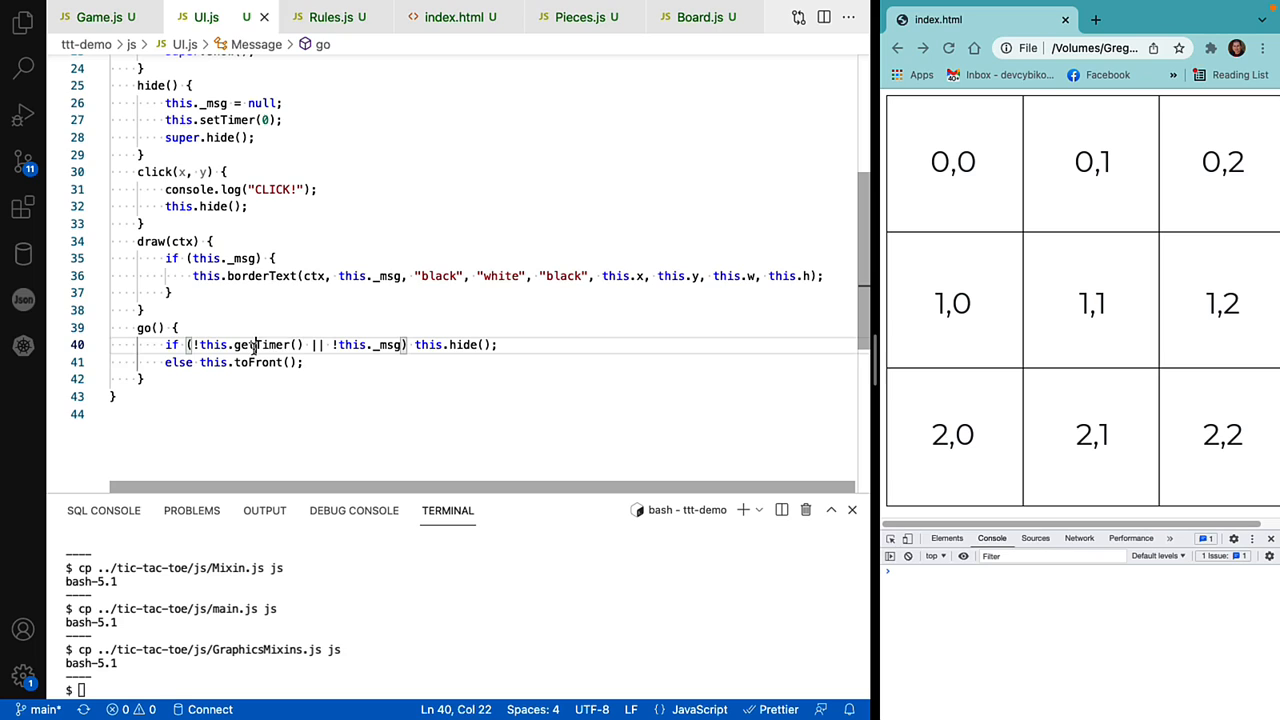
double_click(261, 344)
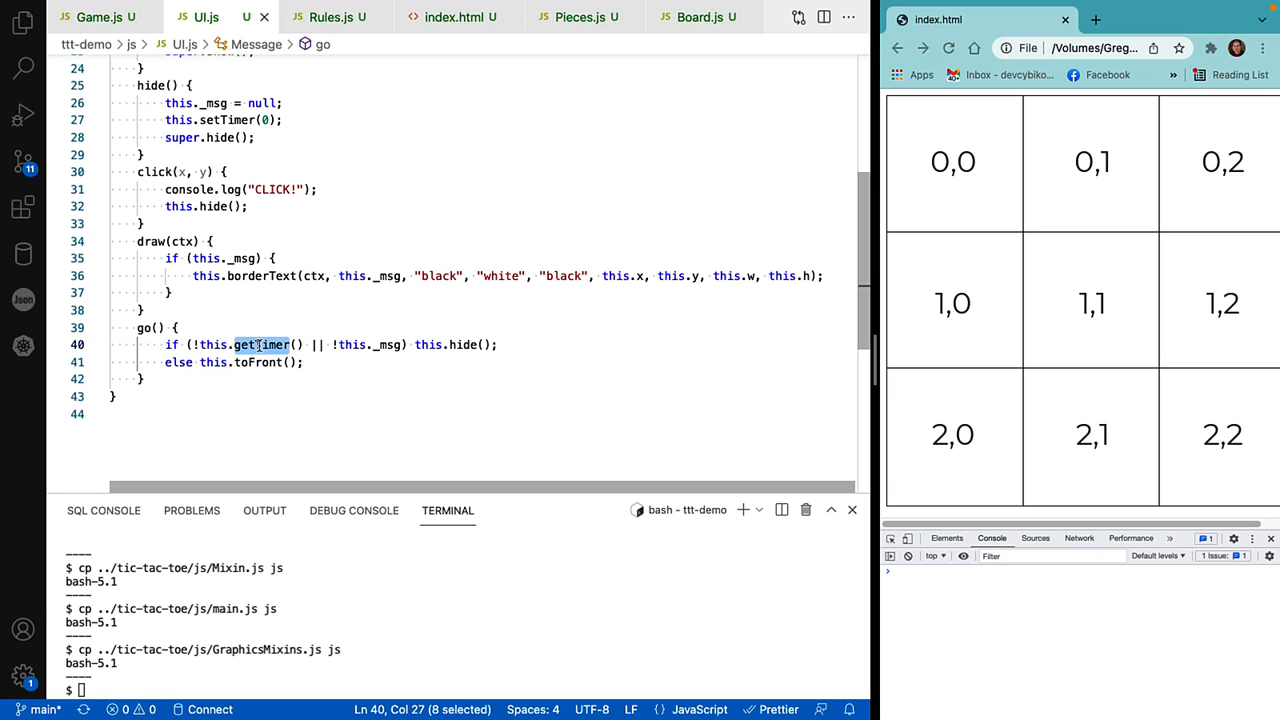
click(347, 345)
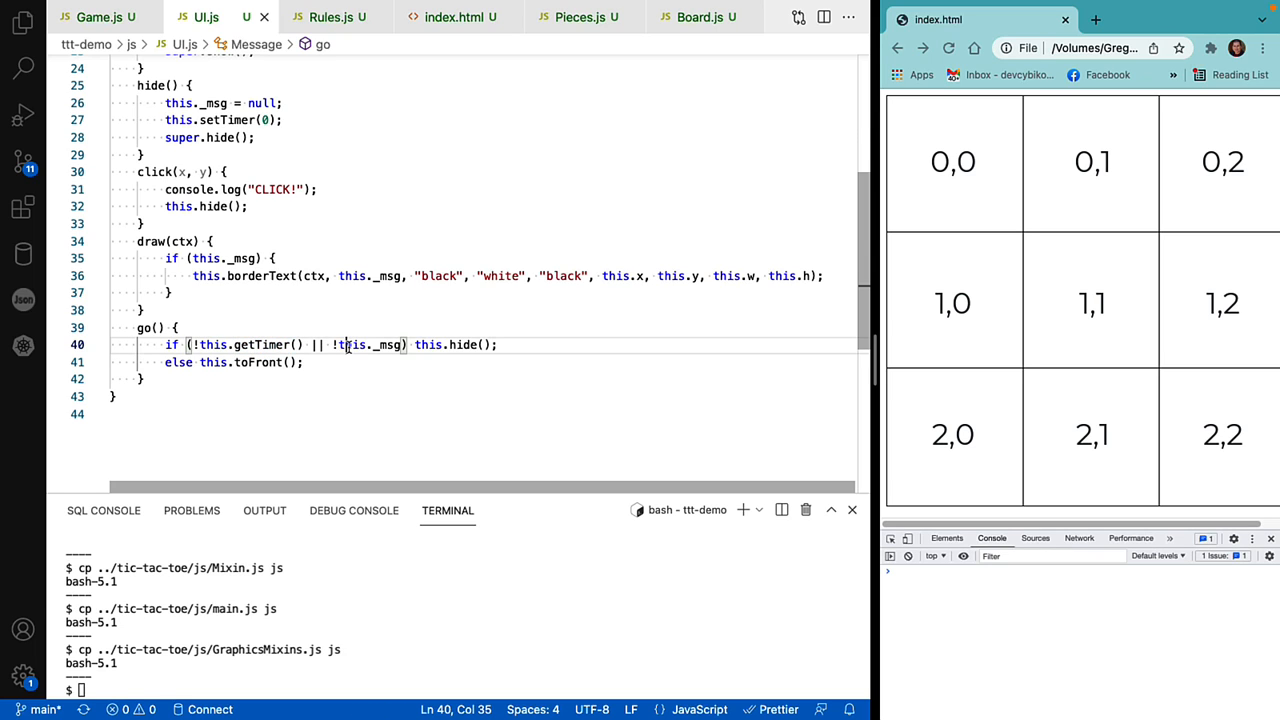
double_click(388, 344)
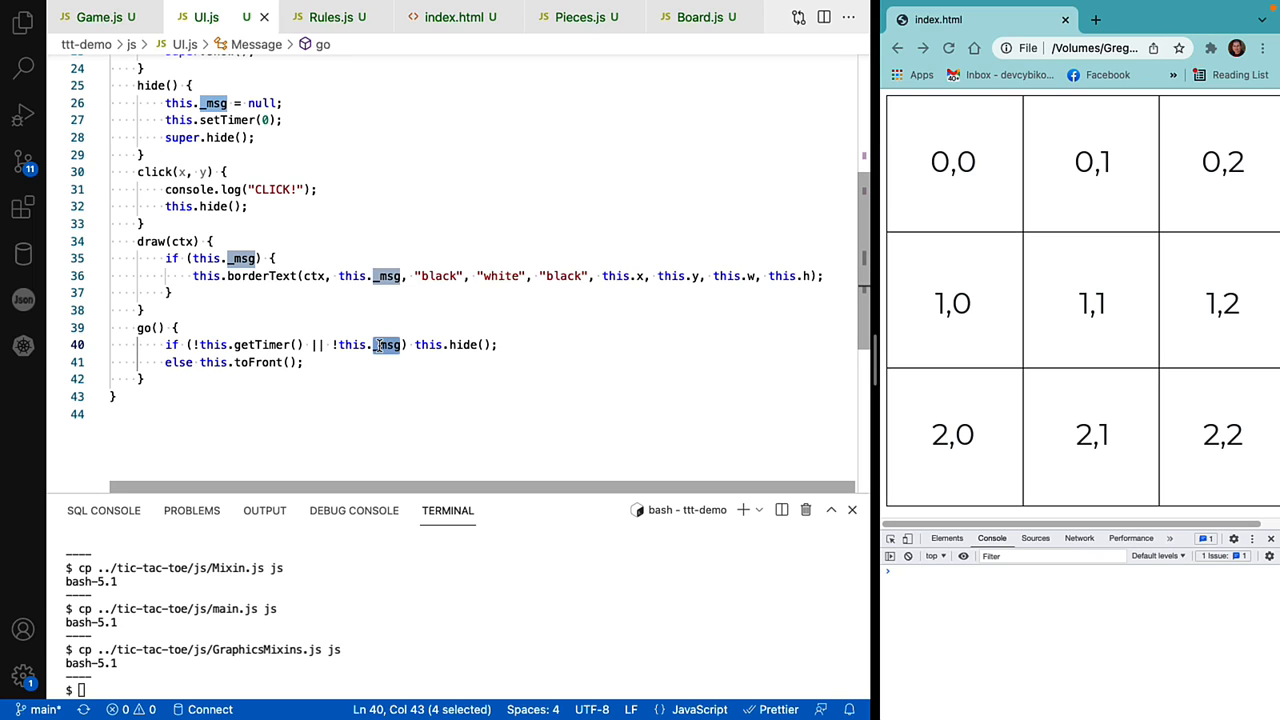
mouse_move(470, 345)
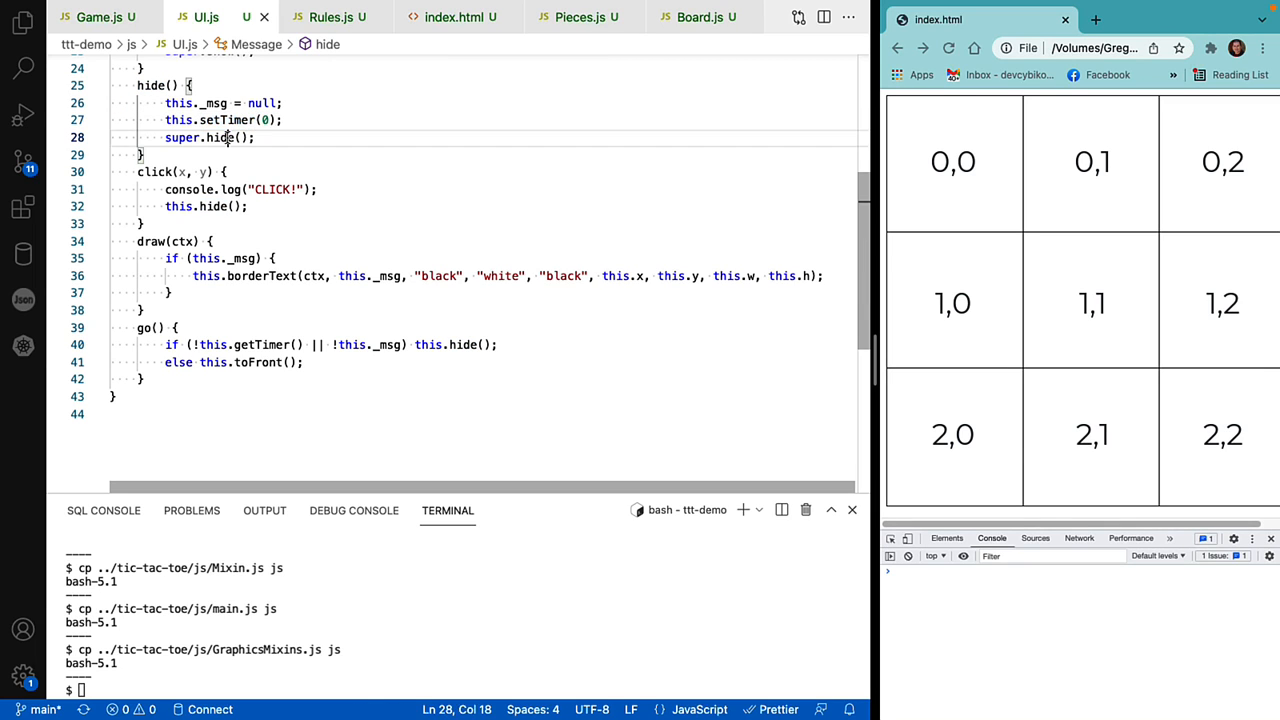
double_click(221, 137)
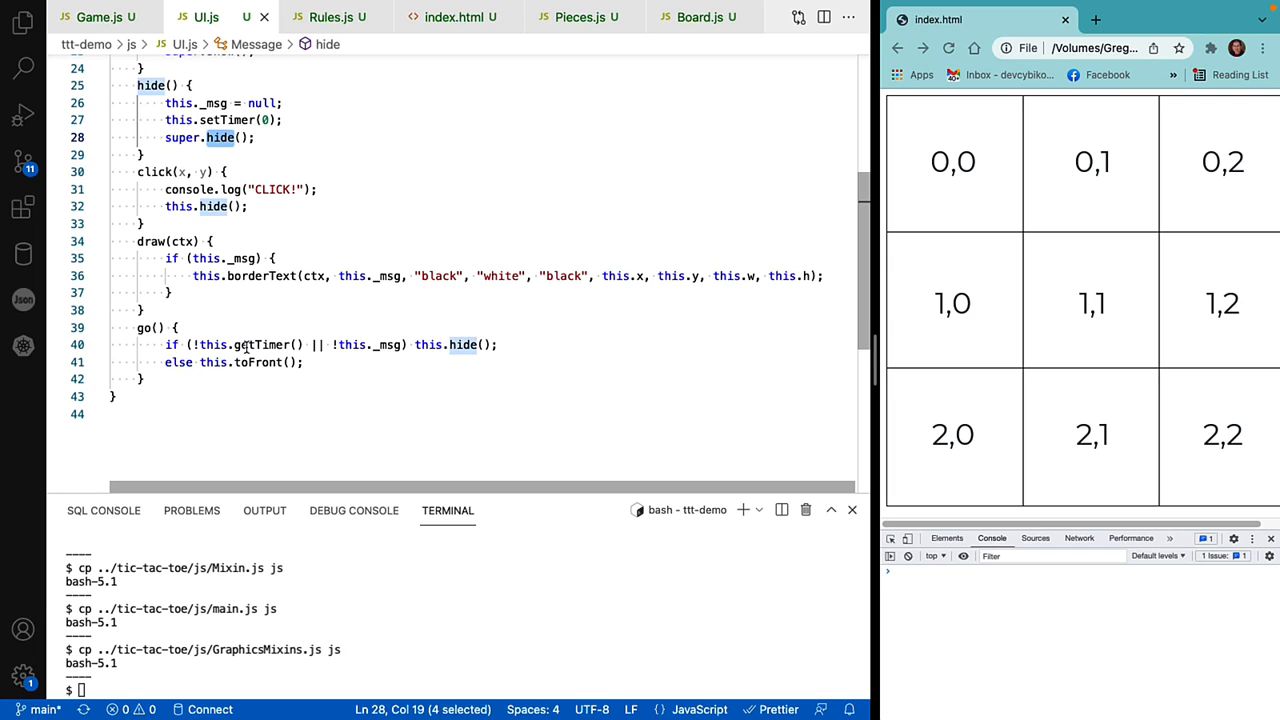
double_click(261, 344)
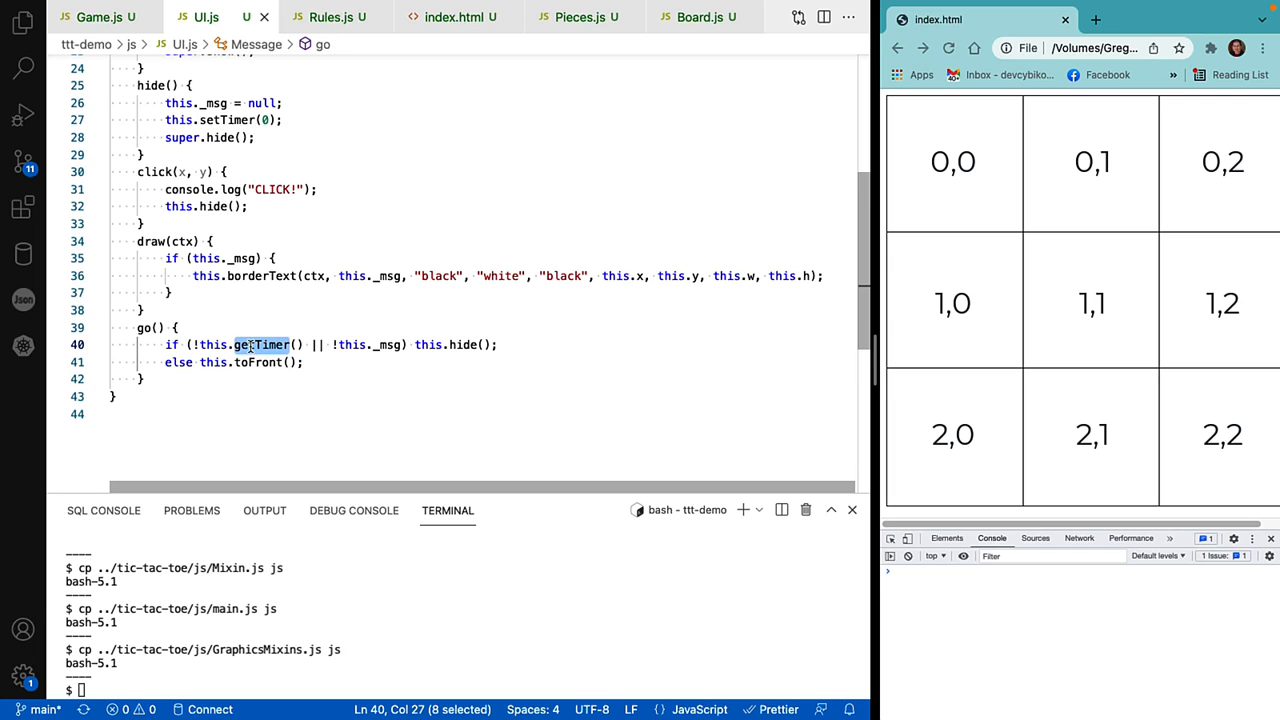
double_click(258, 362)
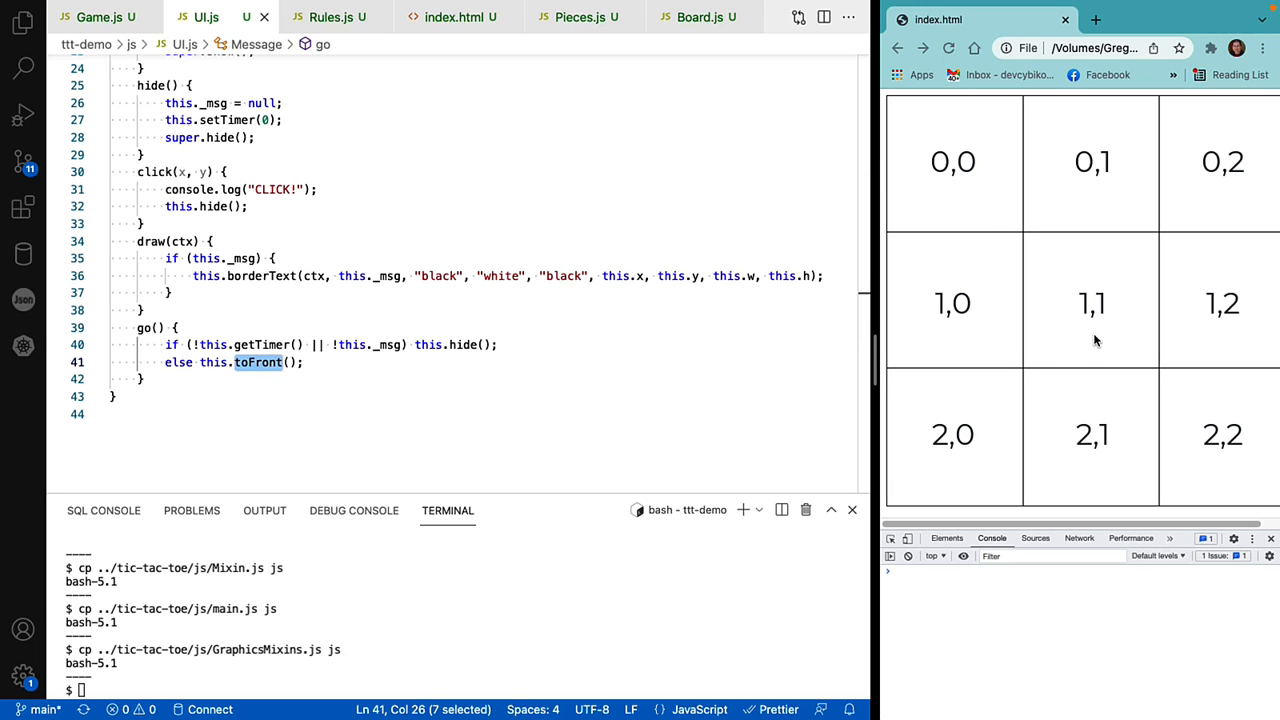
mouse_move(1066, 258)
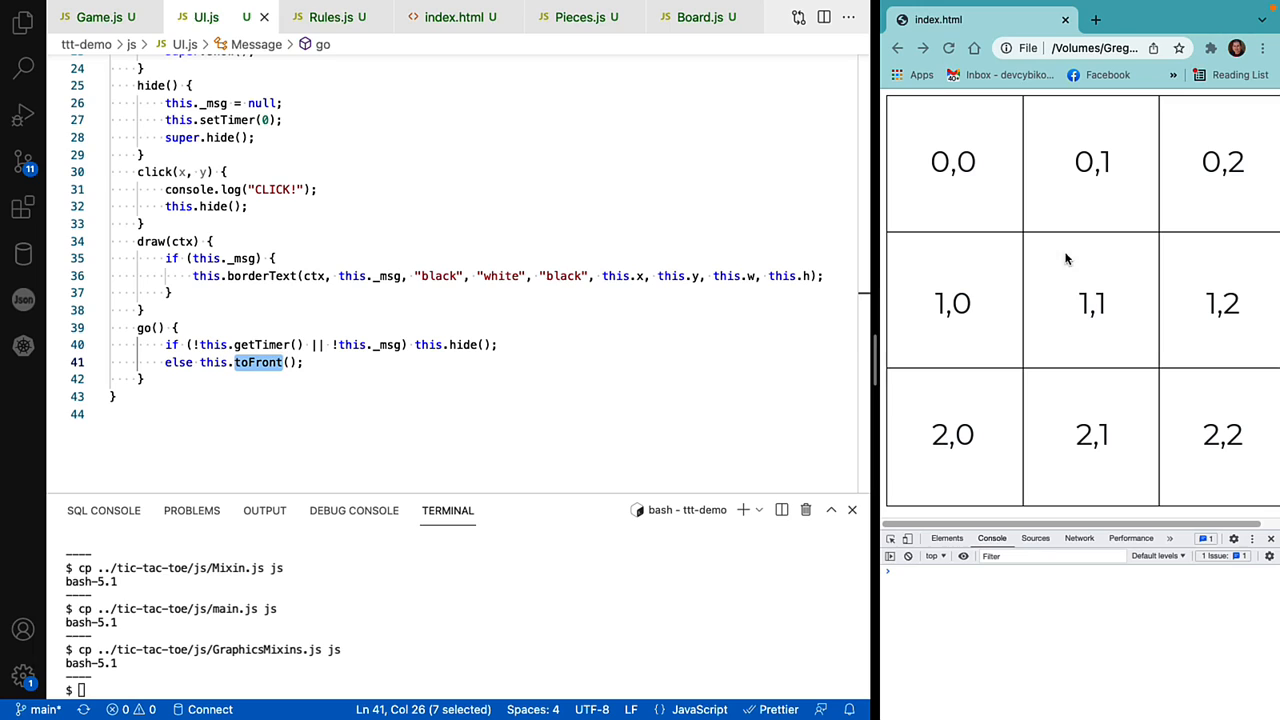
mouse_move(1088, 292)
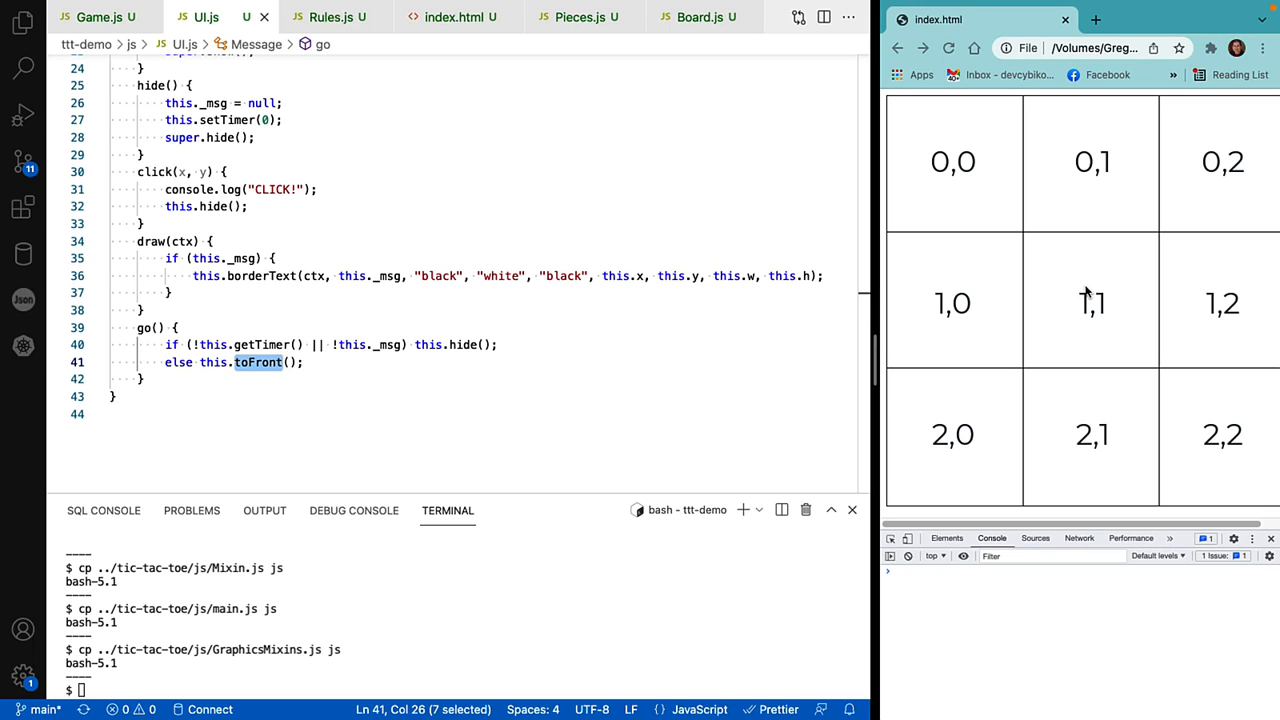
mouse_move(1075, 297)
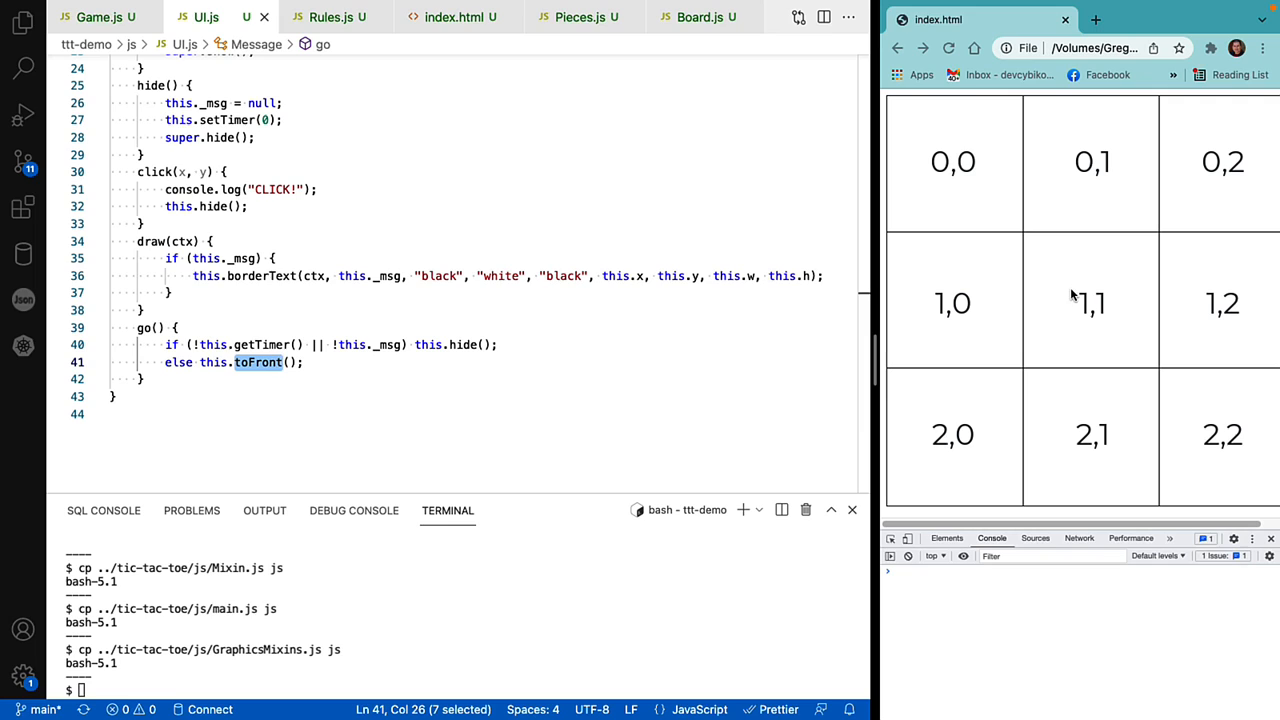
mouse_move(1007, 280)
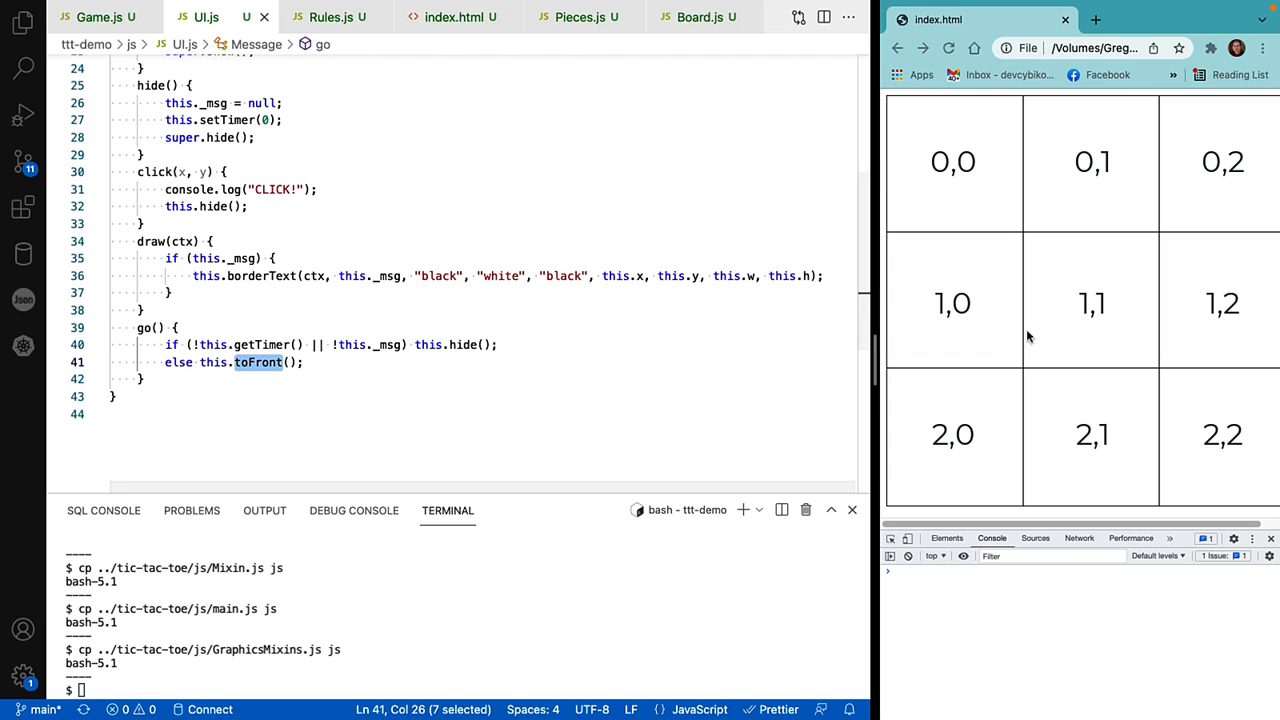
mouse_move(1085, 293)
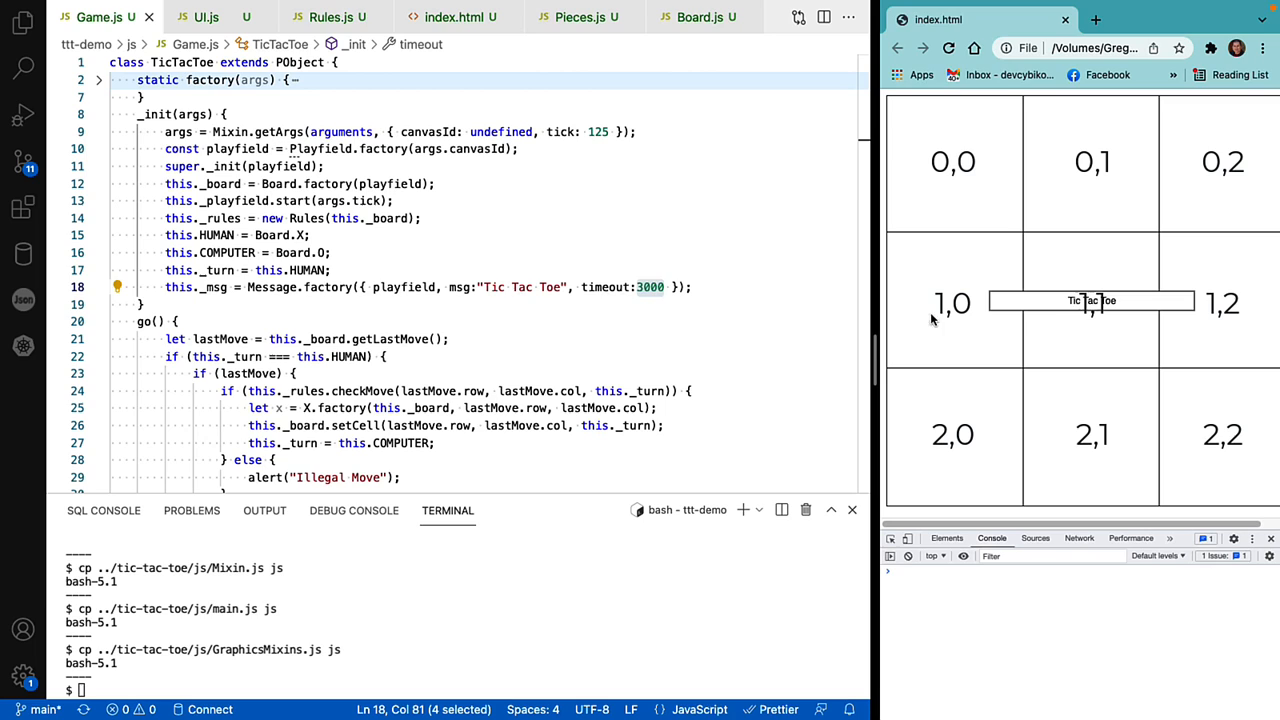
Place X in the centre cell, replay it, and dismiss the Illegal Move alert.
click(1091, 303)
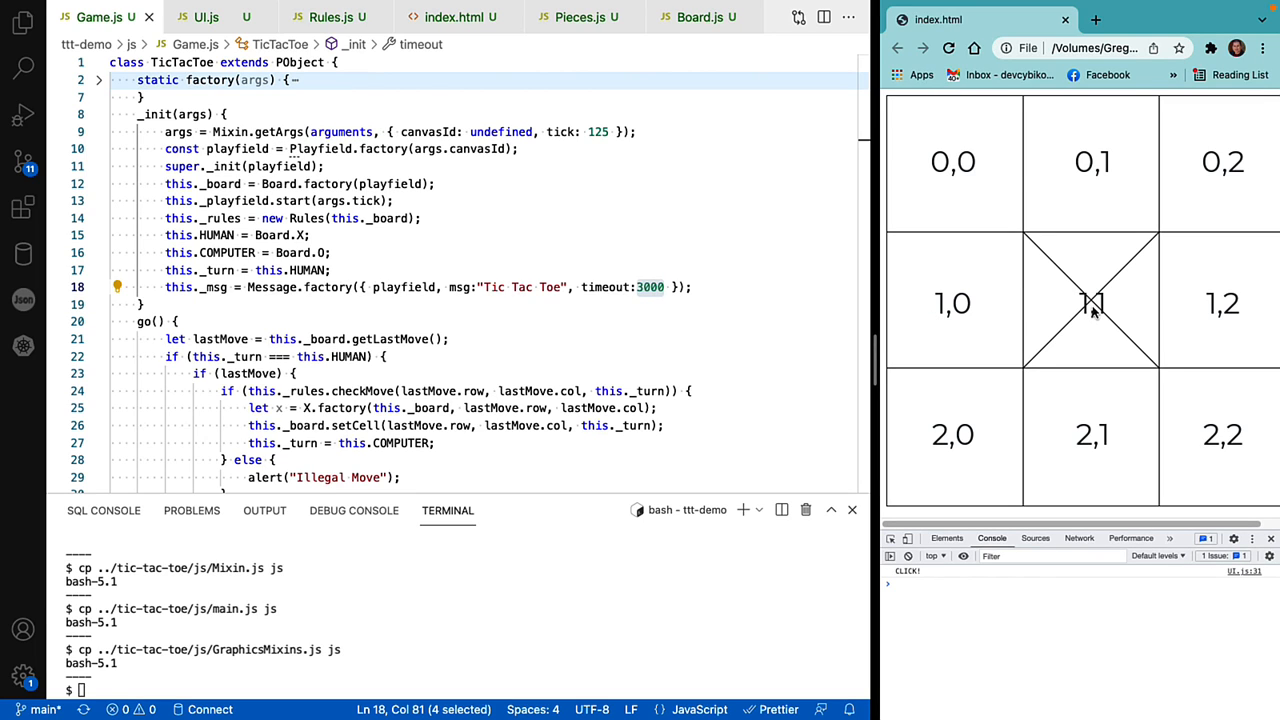
click(1092, 302)
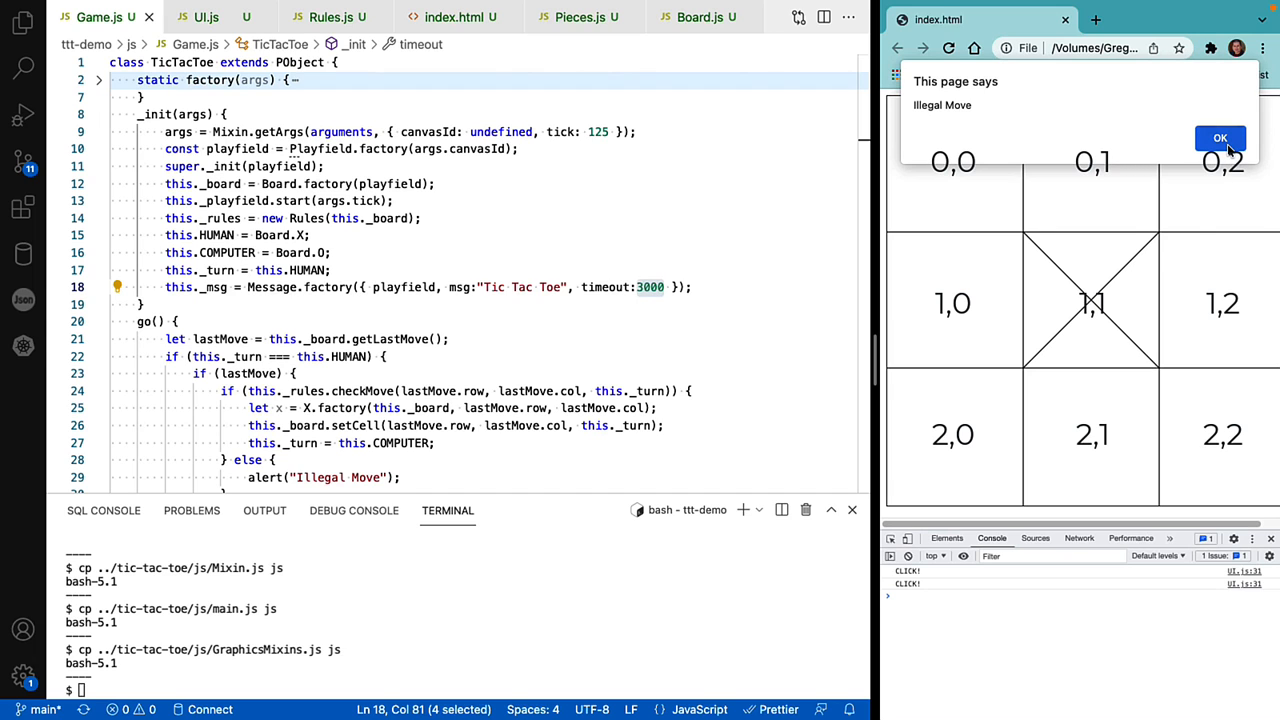
click(1220, 138)
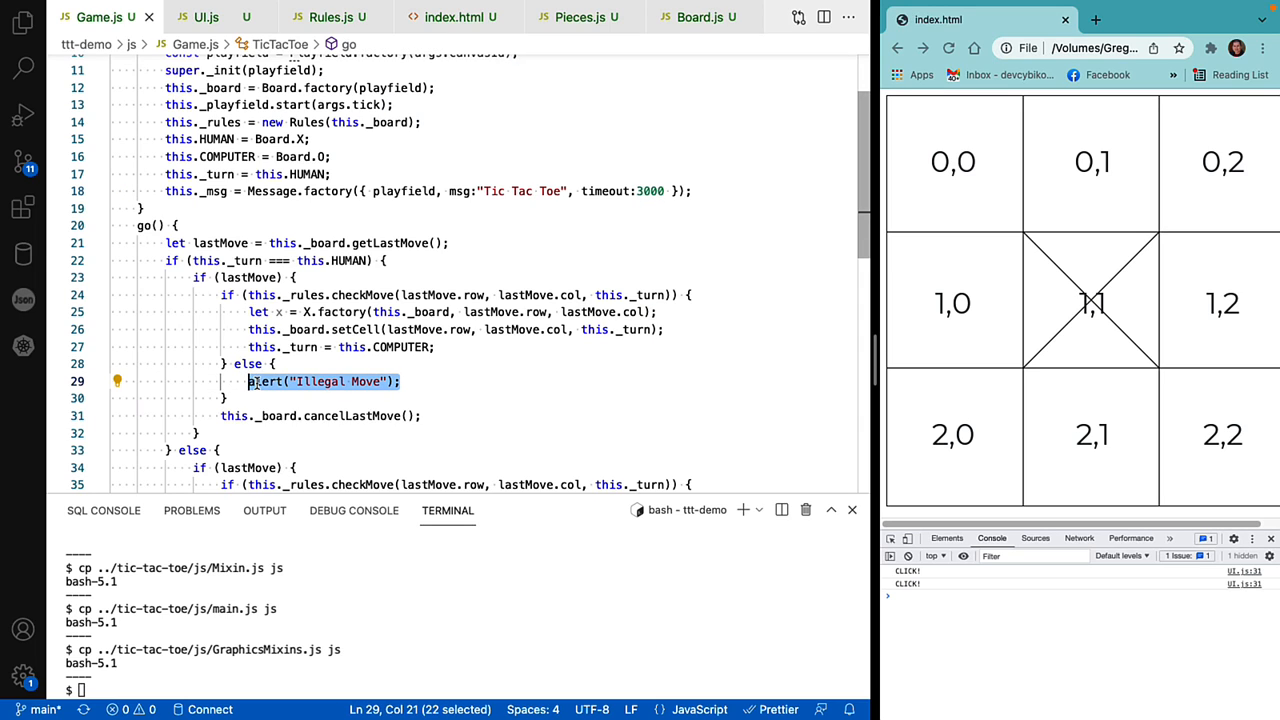
Replace the Illegal Move alert with this._msg("Illegal Move. Try Again.", 1000).
text(this._msg)
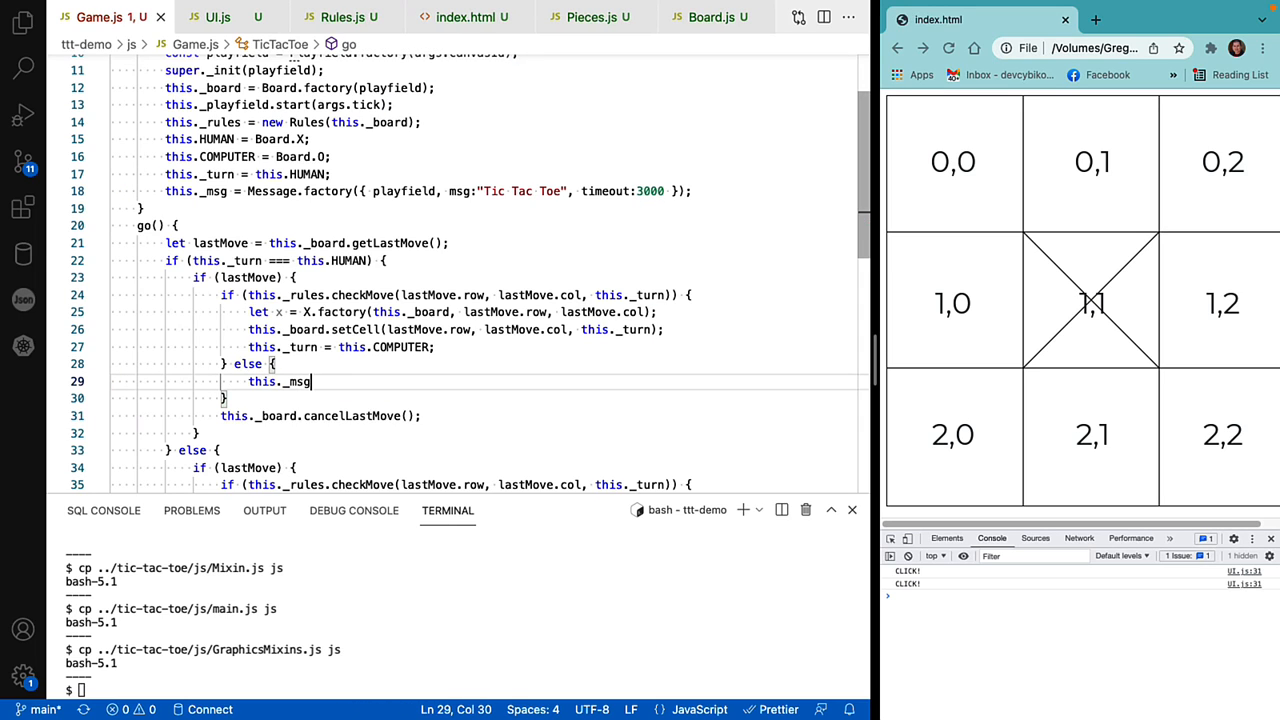
text(()
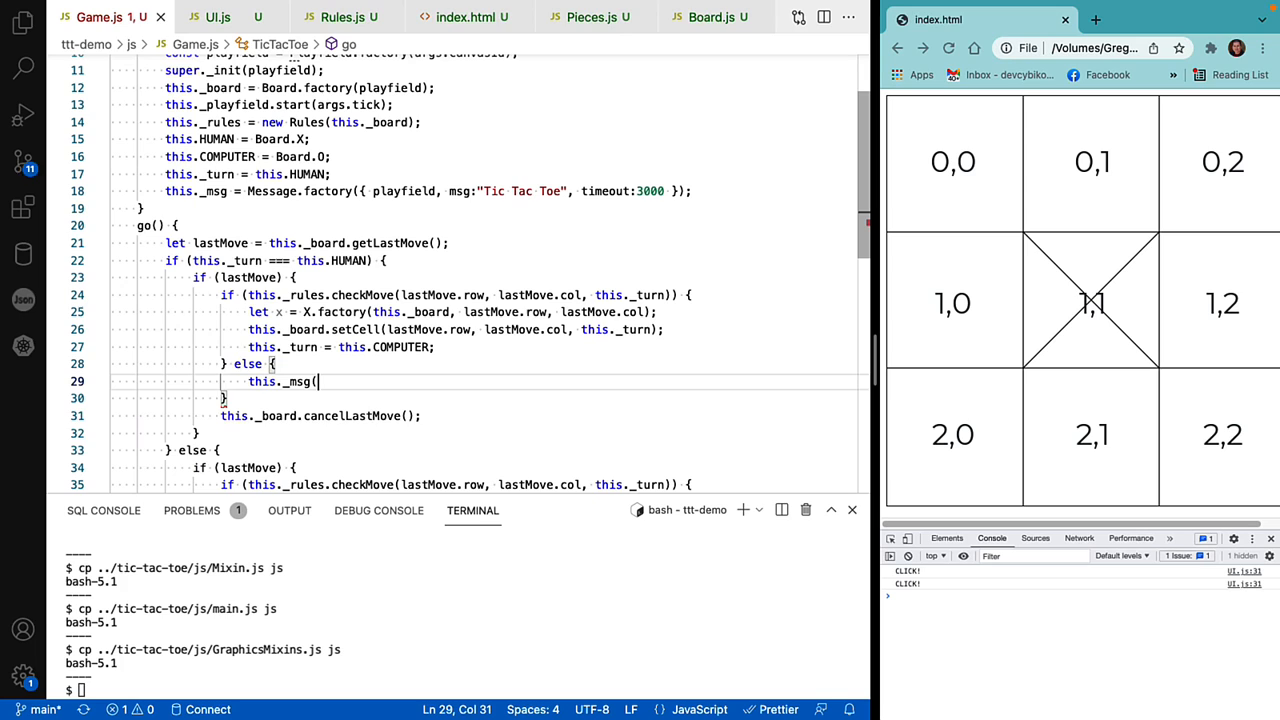
text("Illegal)
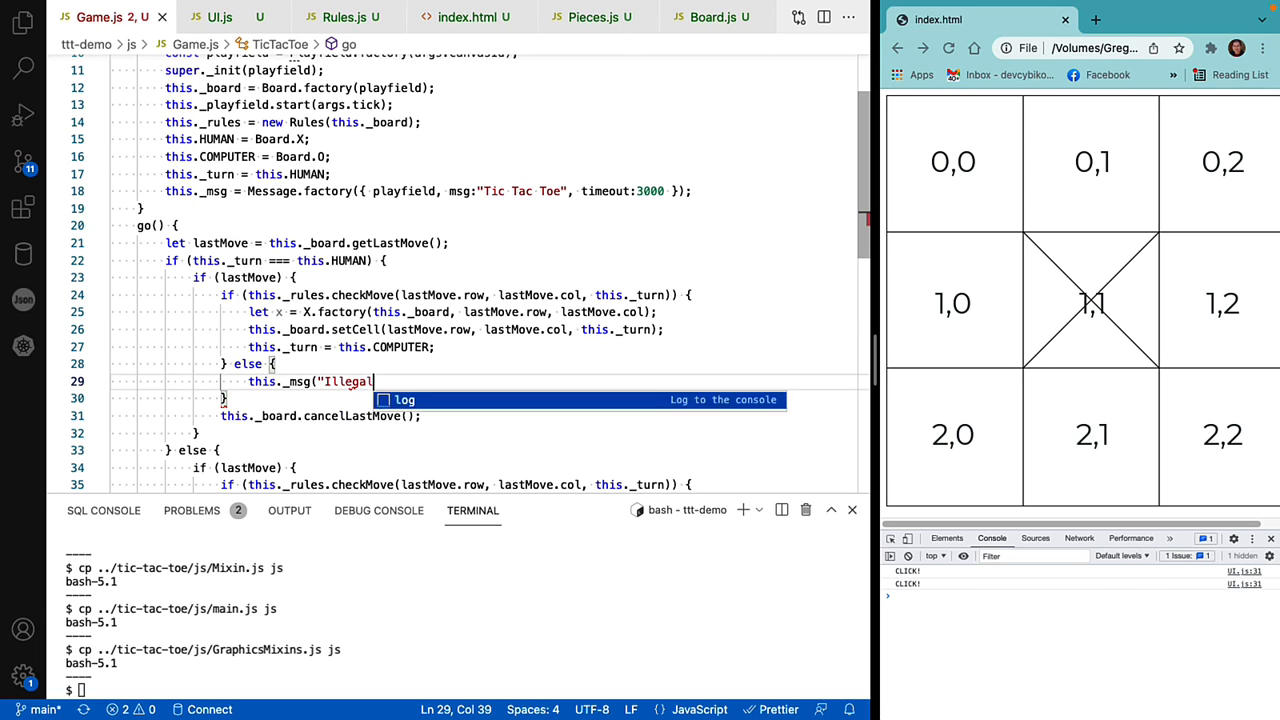
text(Move. Try a)
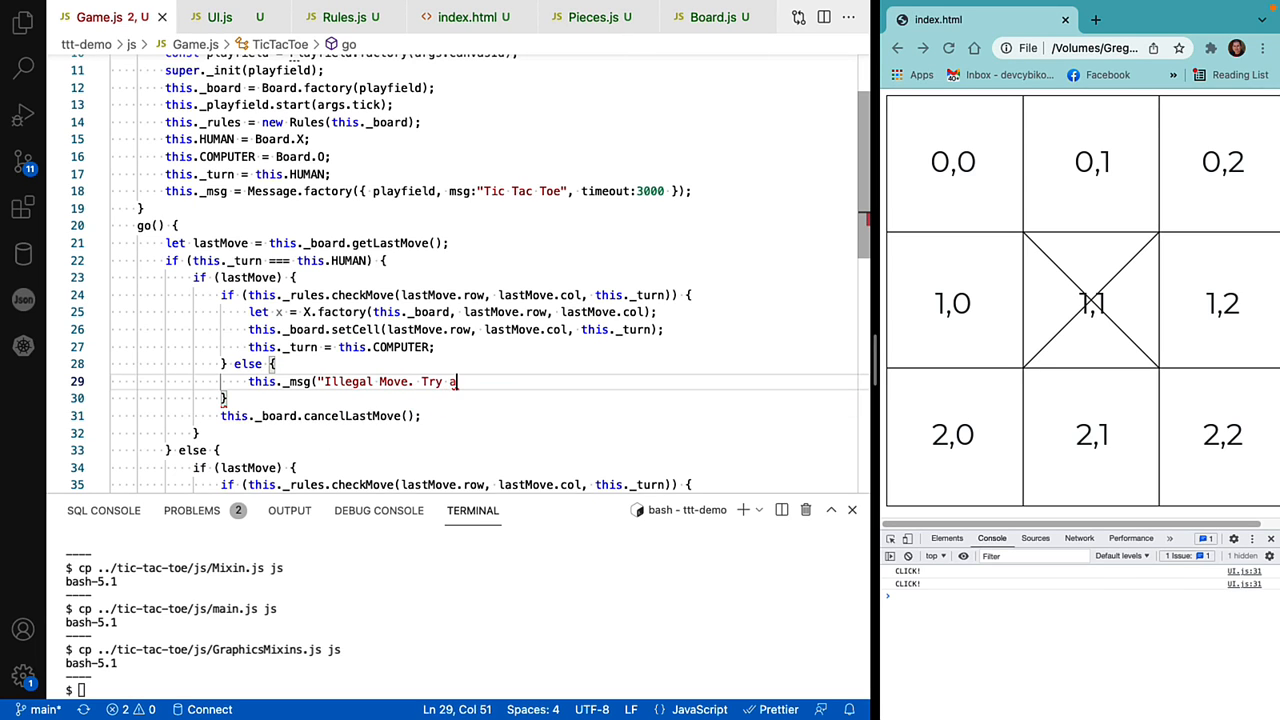
text(gain.)
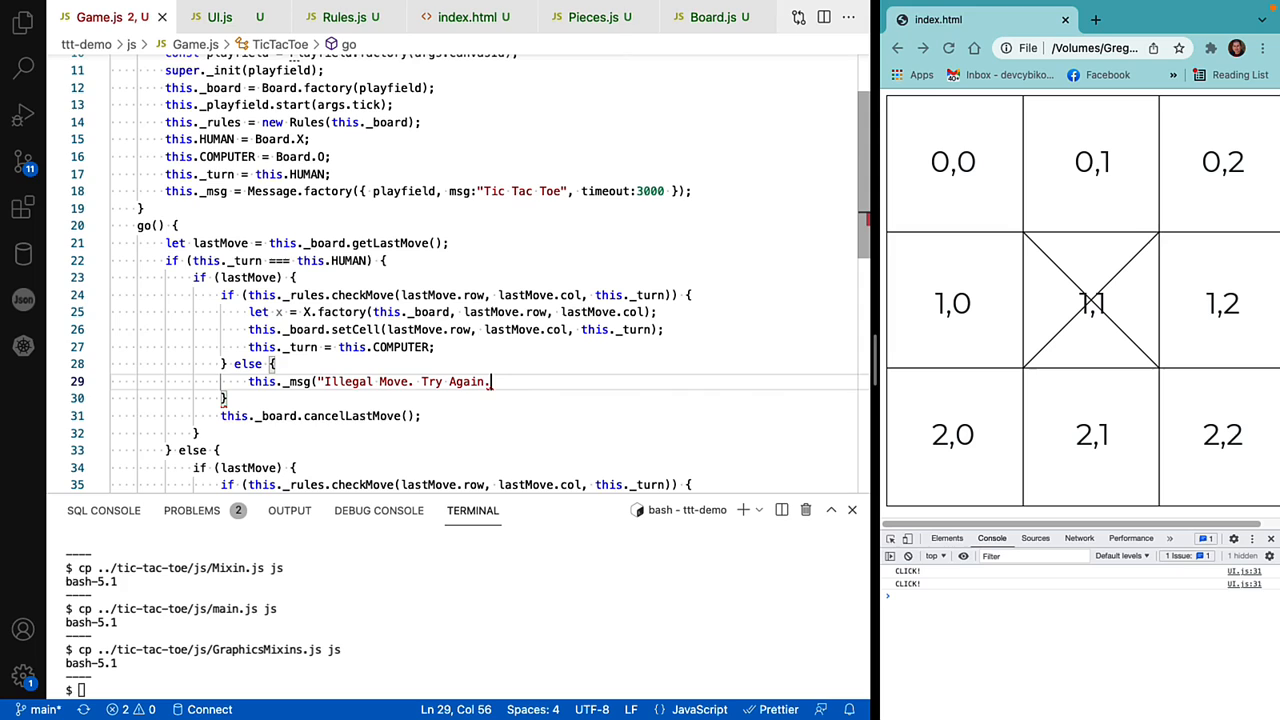
text(",)
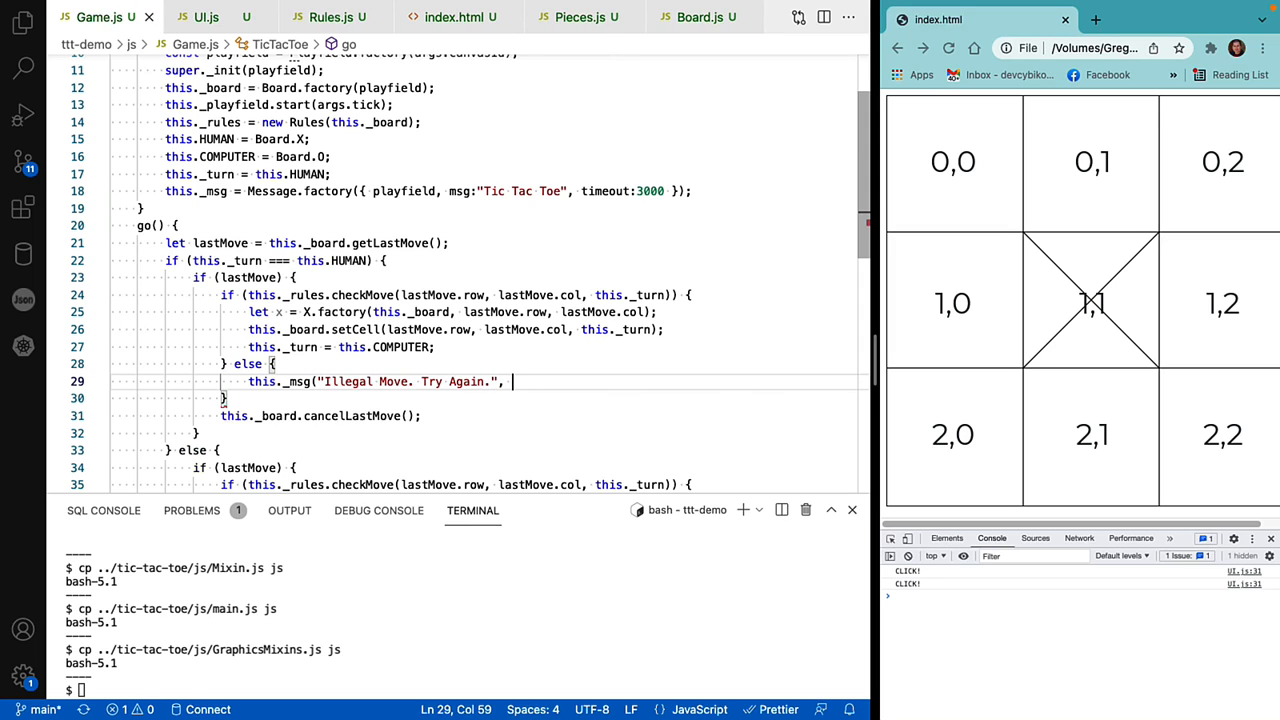
text(1000);)
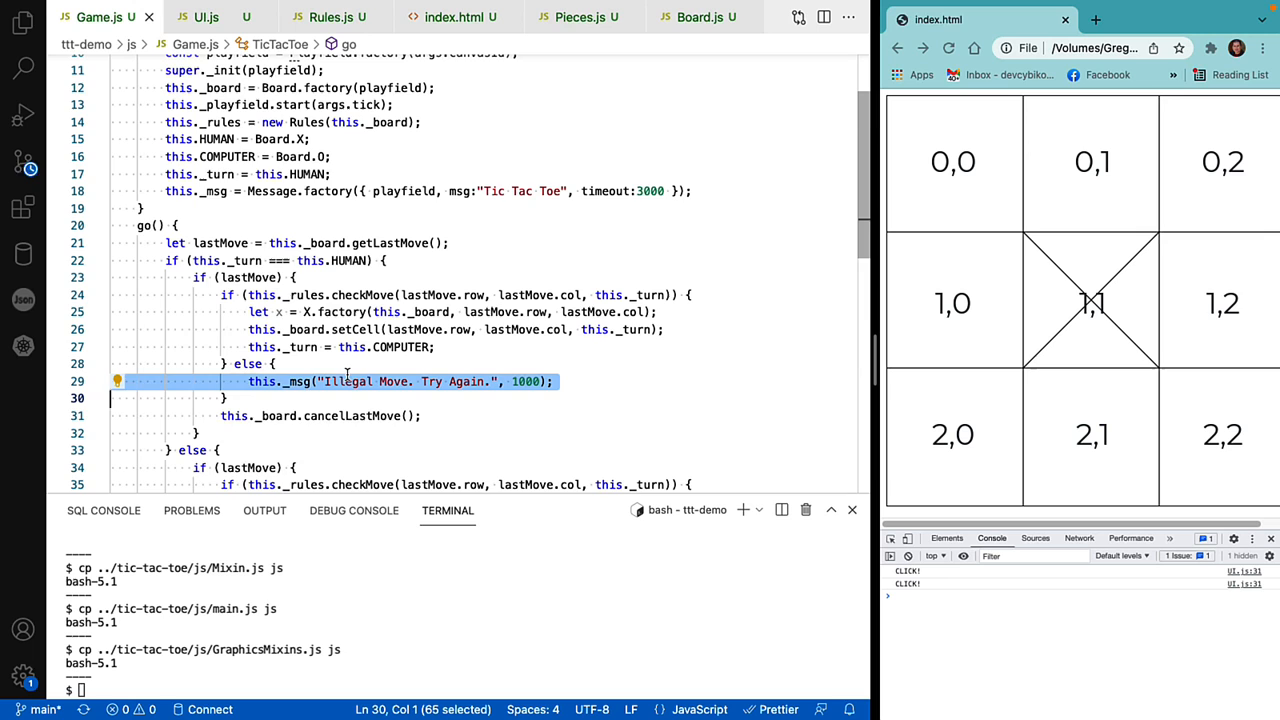
scroll(down, 3)
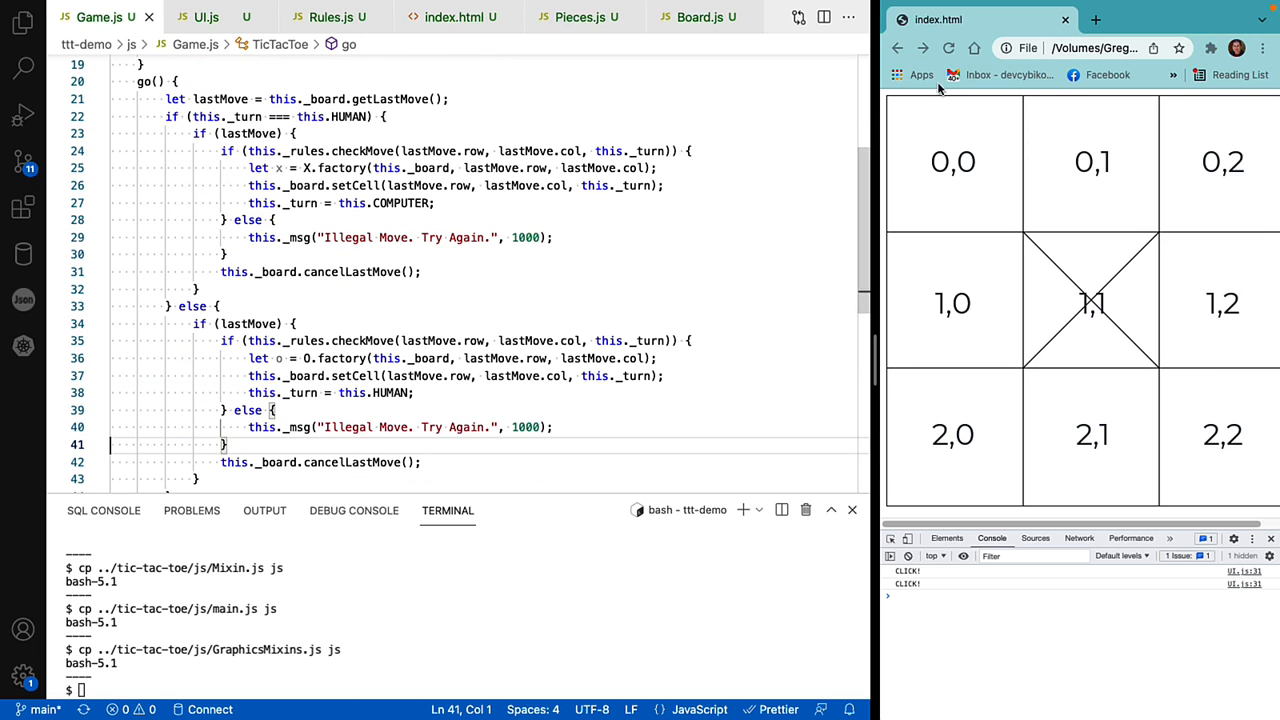
Reload the game and play moves on the centre and other board cells.
click(1091, 301)
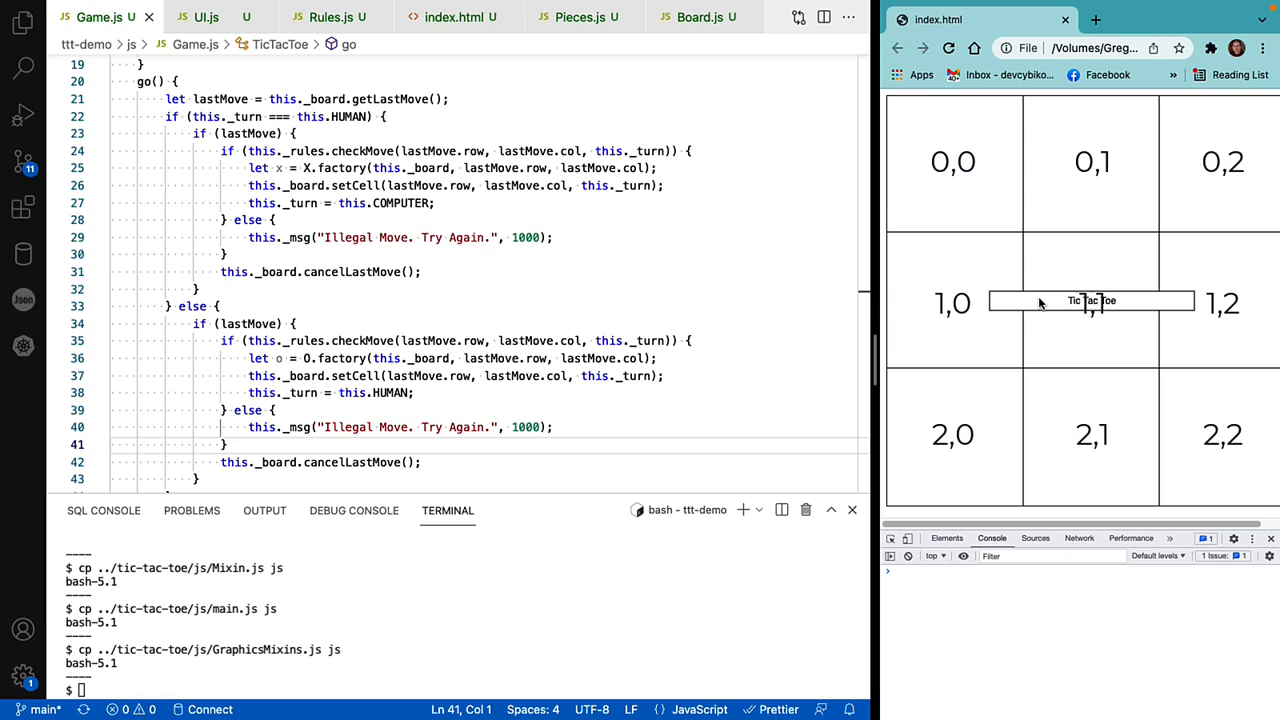
mouse_move(1012, 261)
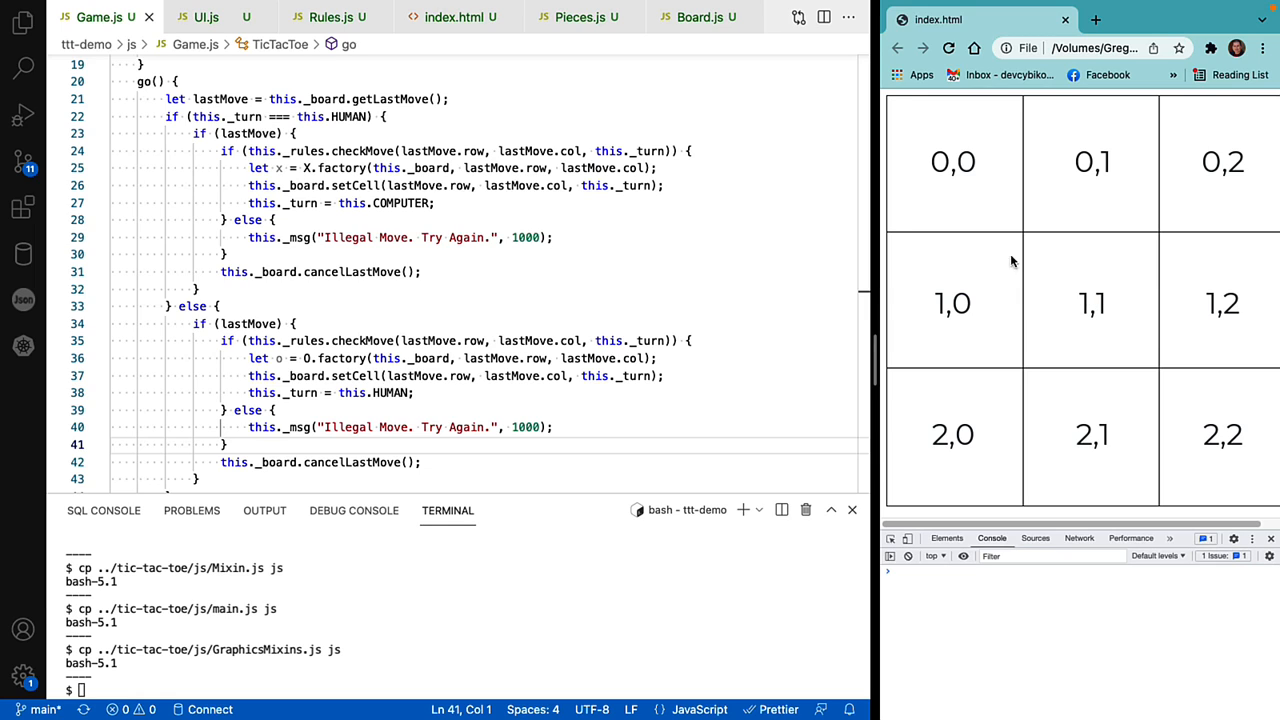
click(953, 161)
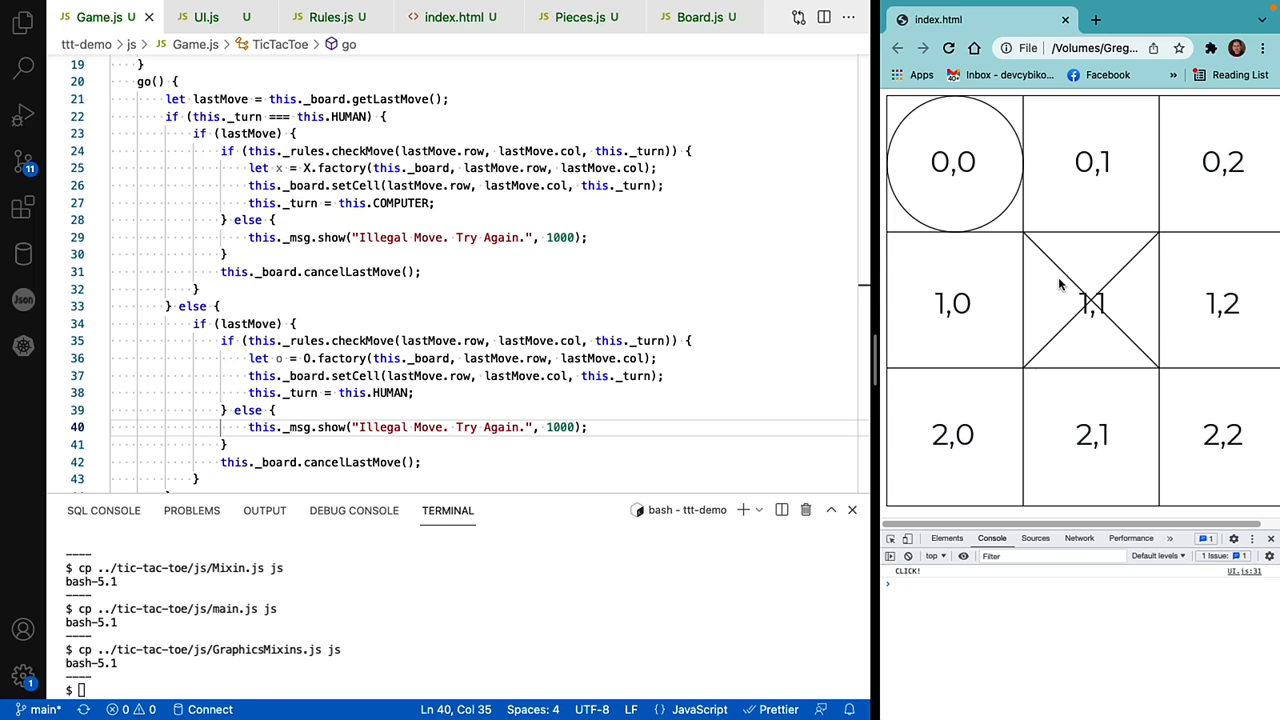
mouse_move(980, 200)
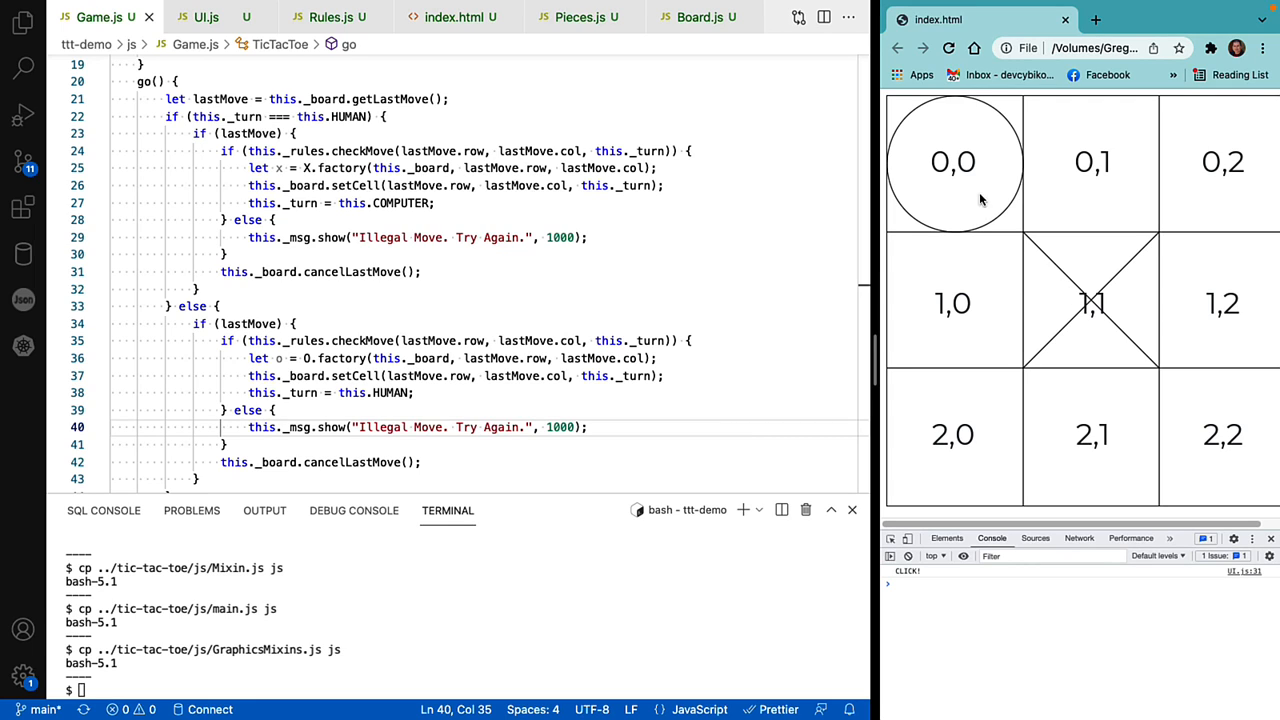
mouse_move(970, 246)
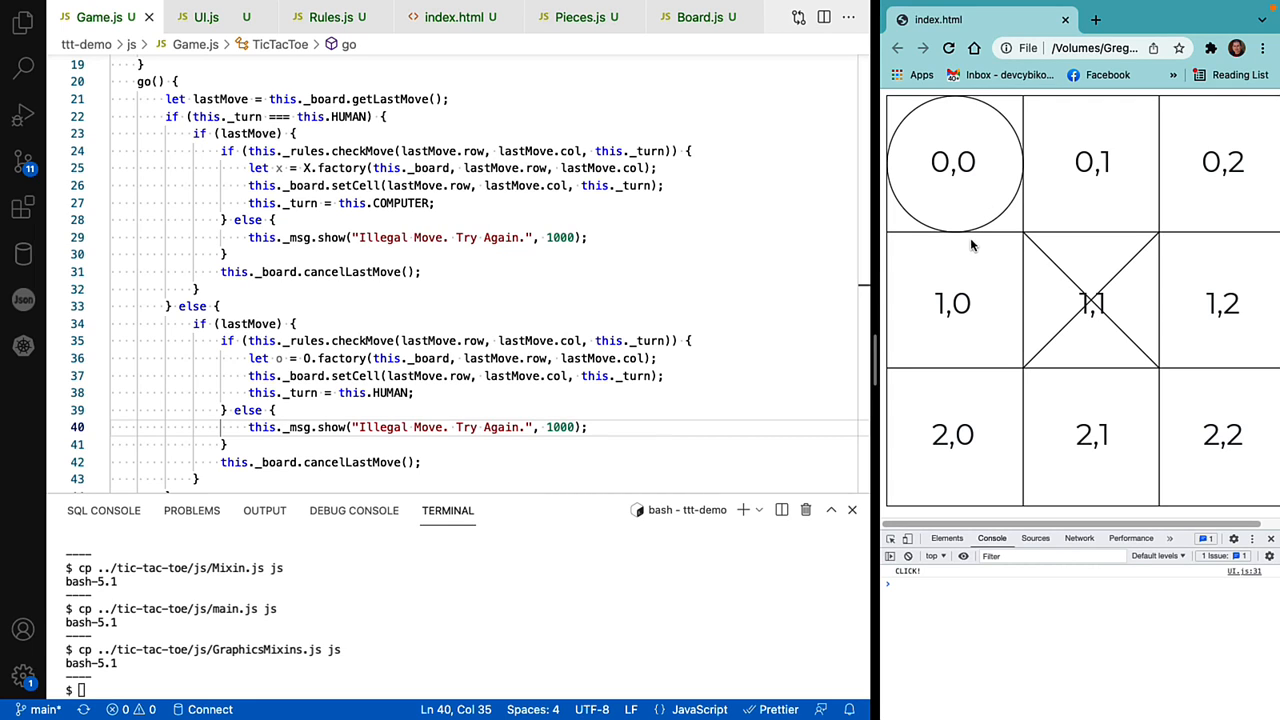
click(1091, 303)
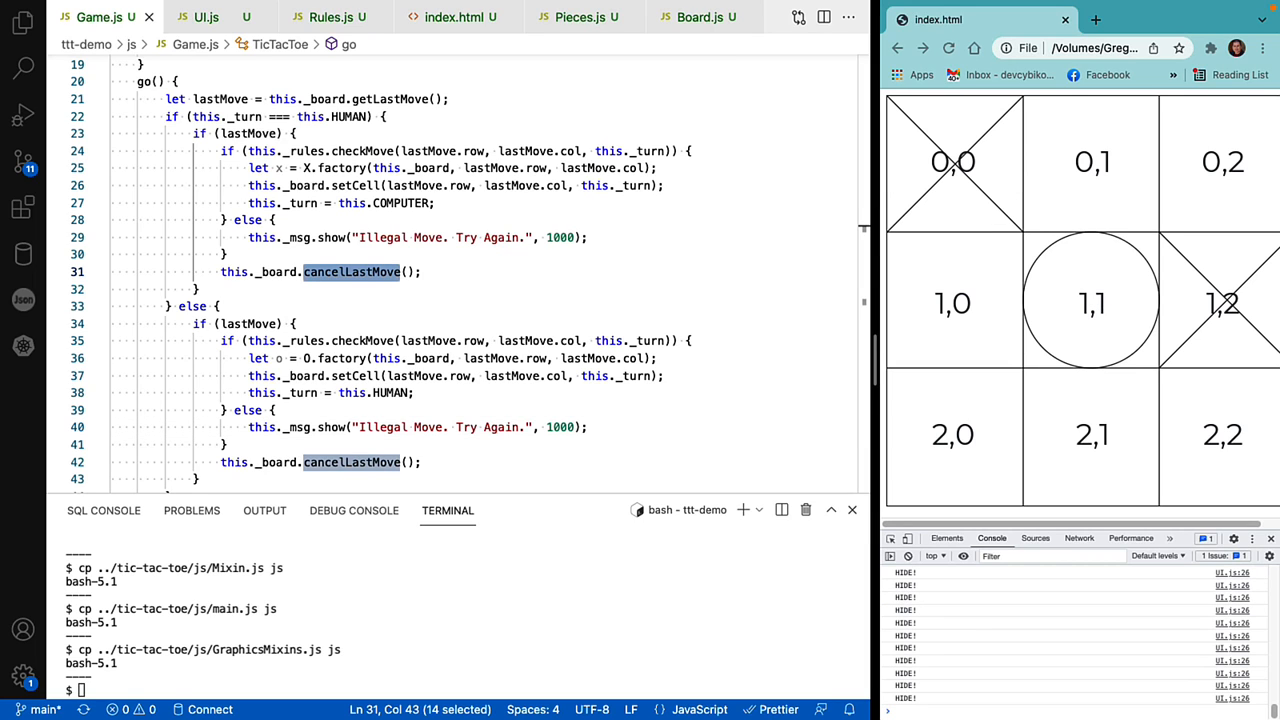
mouse_move(895, 360)
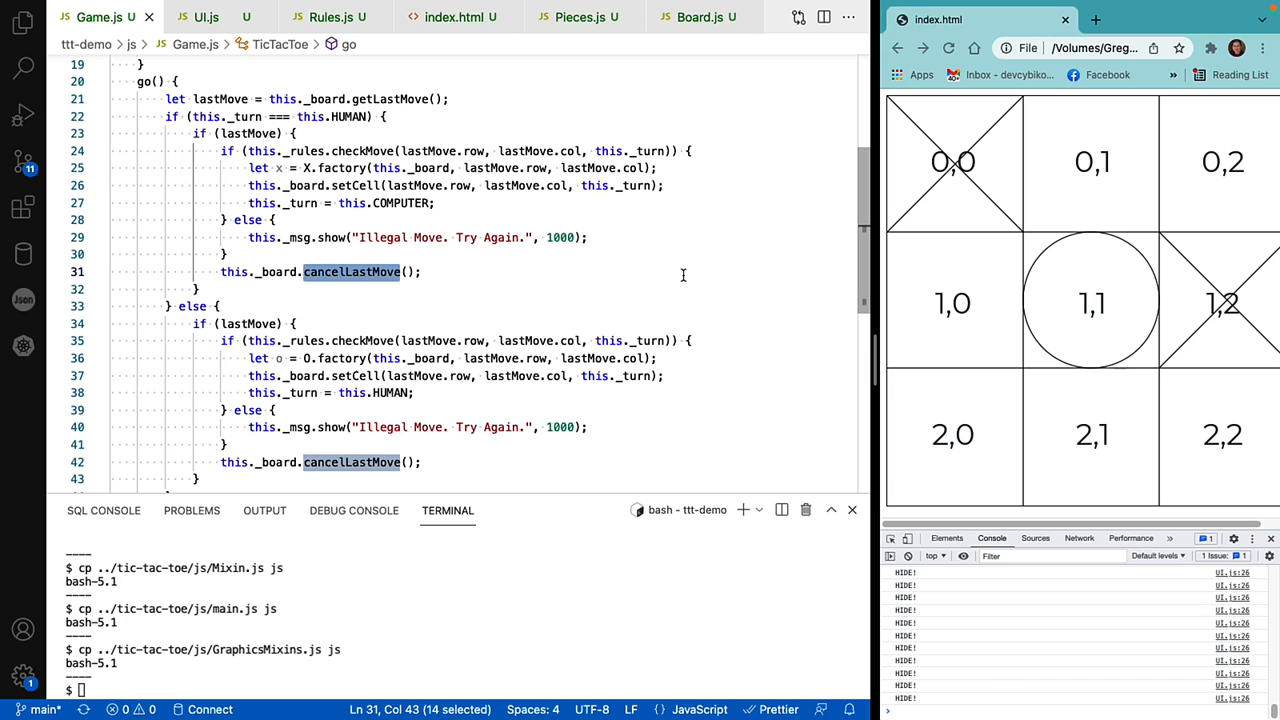
mouse_move(675, 267)
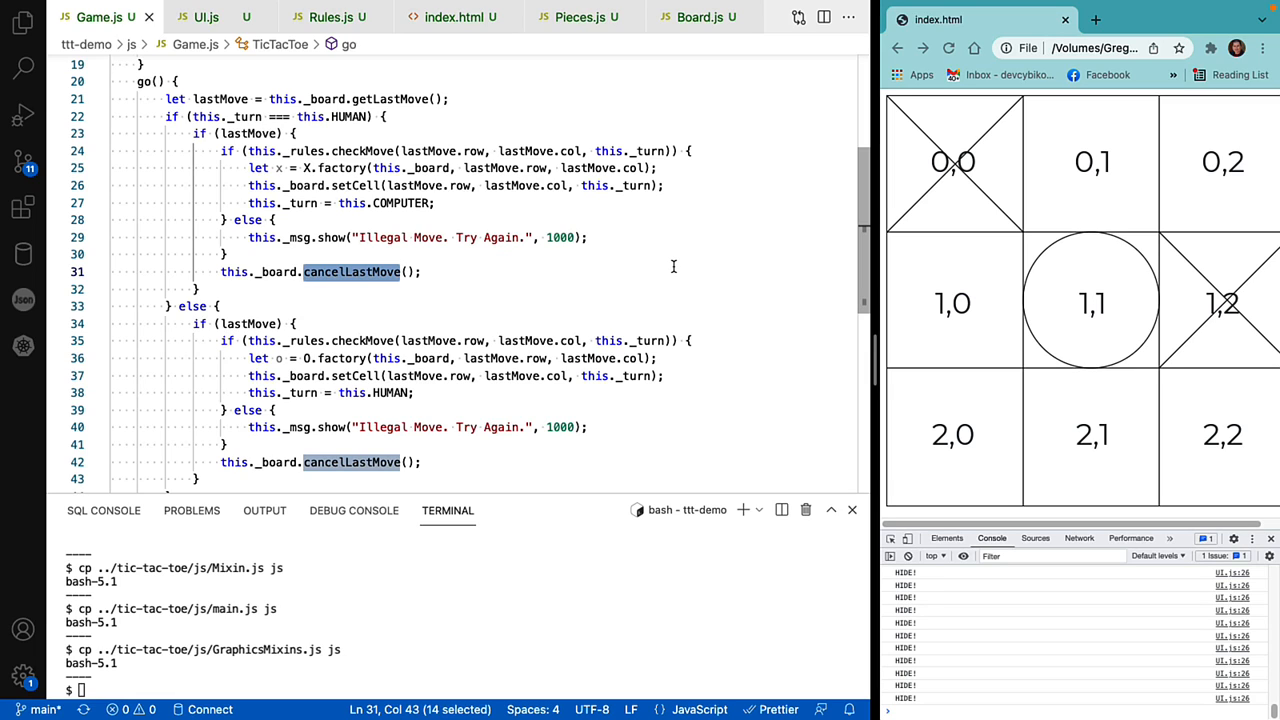
mouse_move(658, 260)
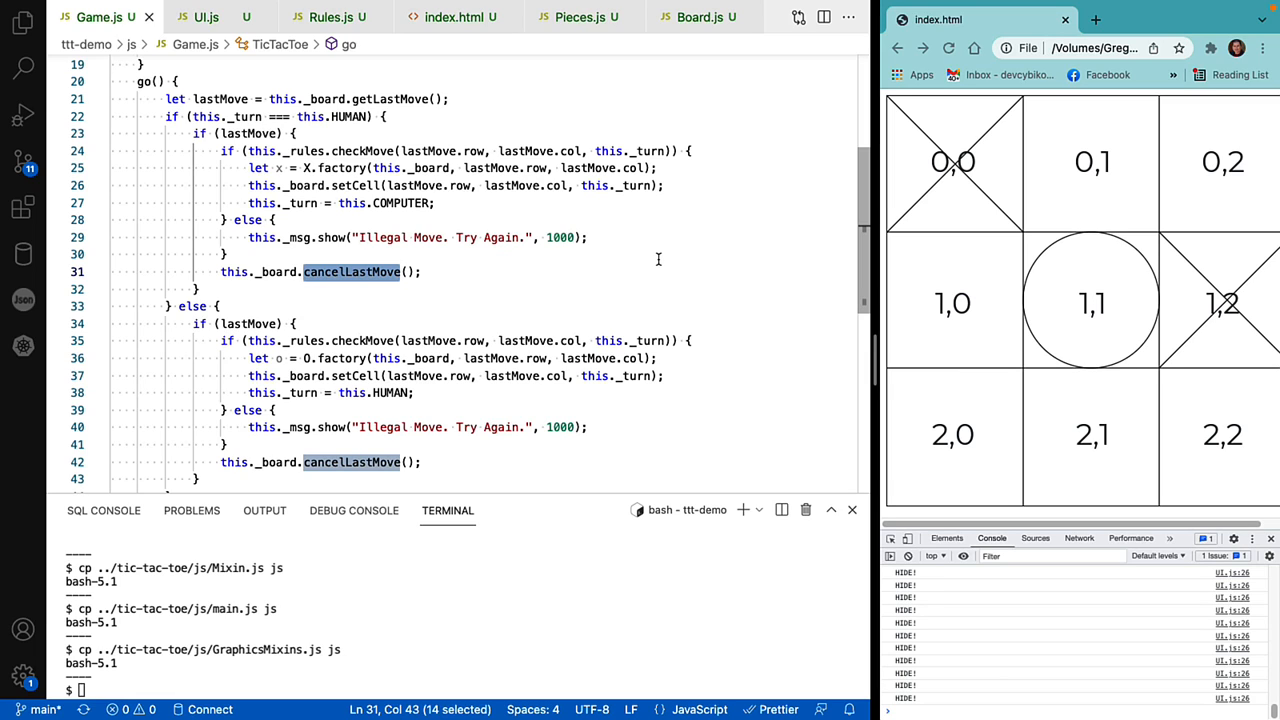
mouse_move(615, 235)
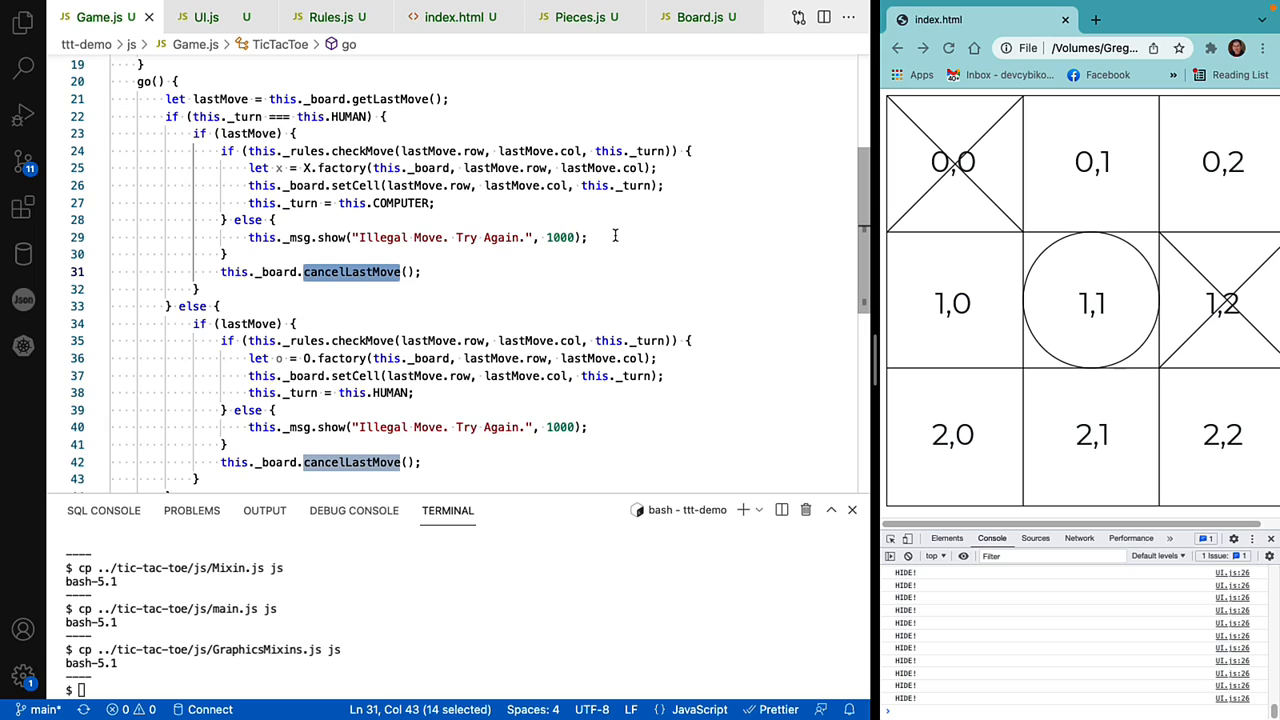